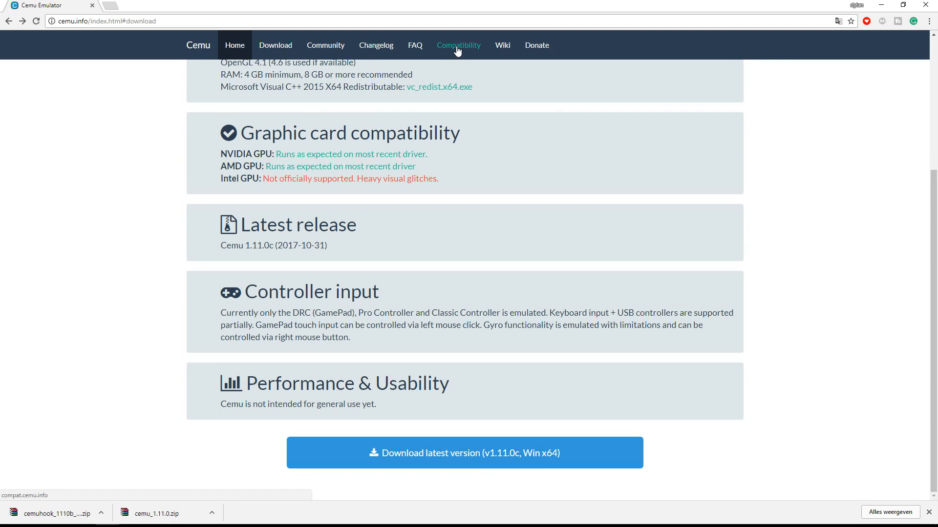
- Show the Cemu compatibility list filtered to games starting with M, like Mario Kart 8
{"action": "left_click", "coordinate": [458, 45]}
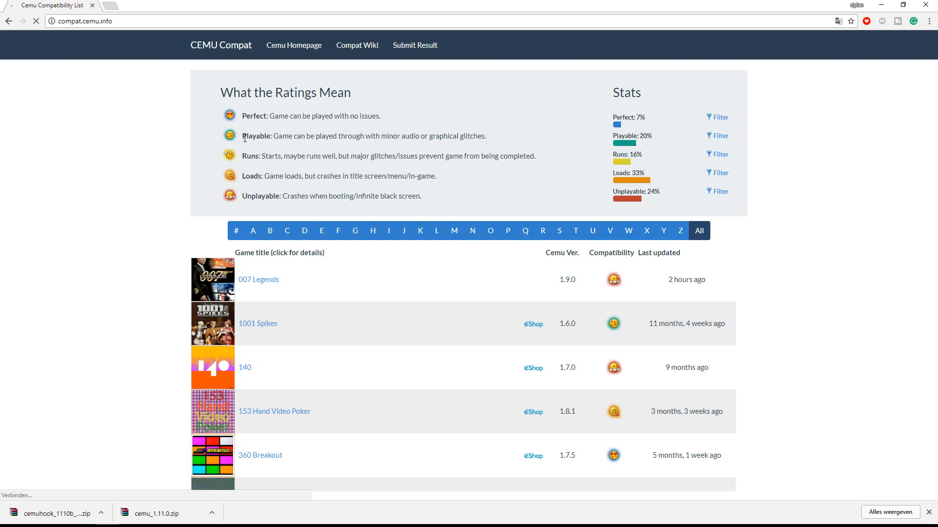
{"action": "mouse_move", "coordinate": [244, 155]}
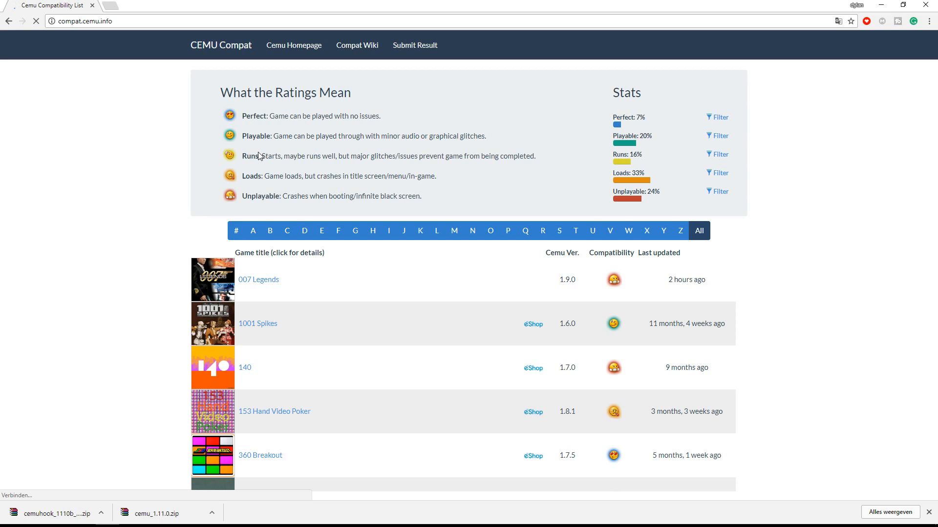
{"action": "mouse_move", "coordinate": [269, 175]}
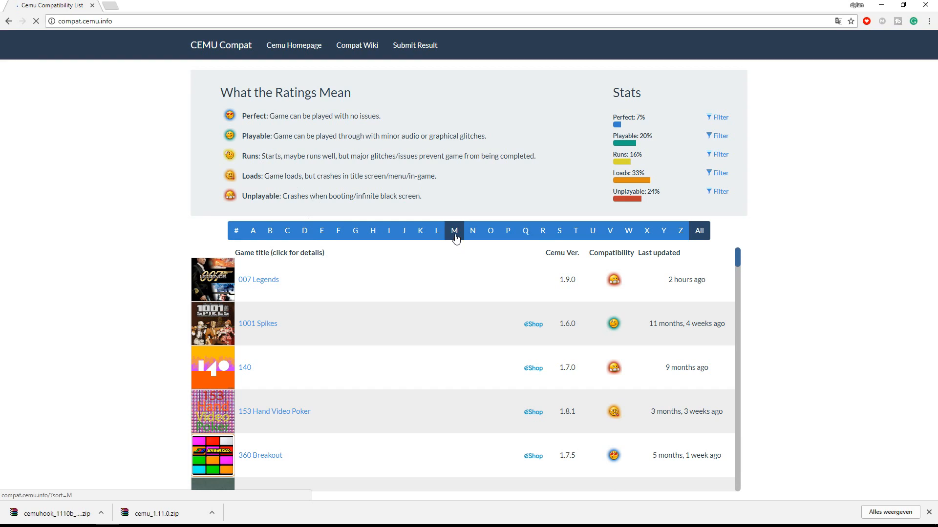
{"action": "left_click", "coordinate": [454, 231]}
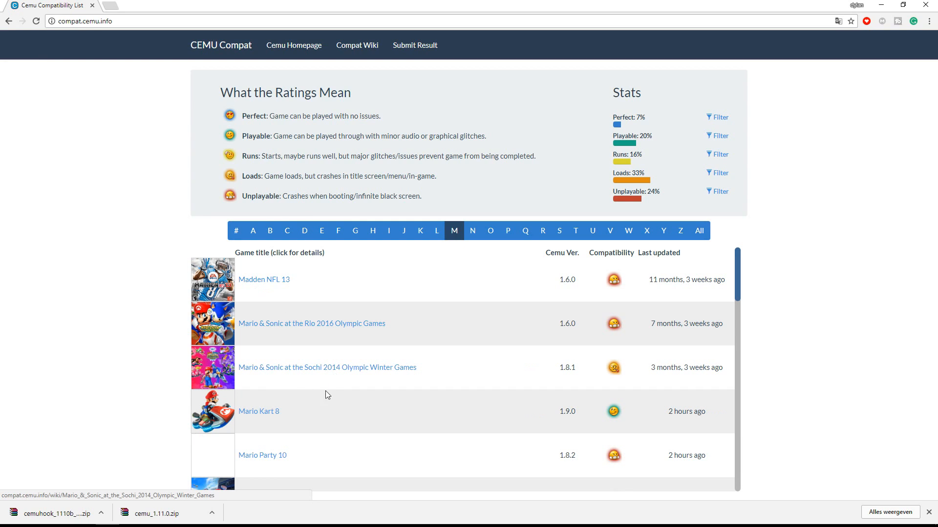
{"action": "scroll", "scroll_direction": "down", "scroll_amount": 3}
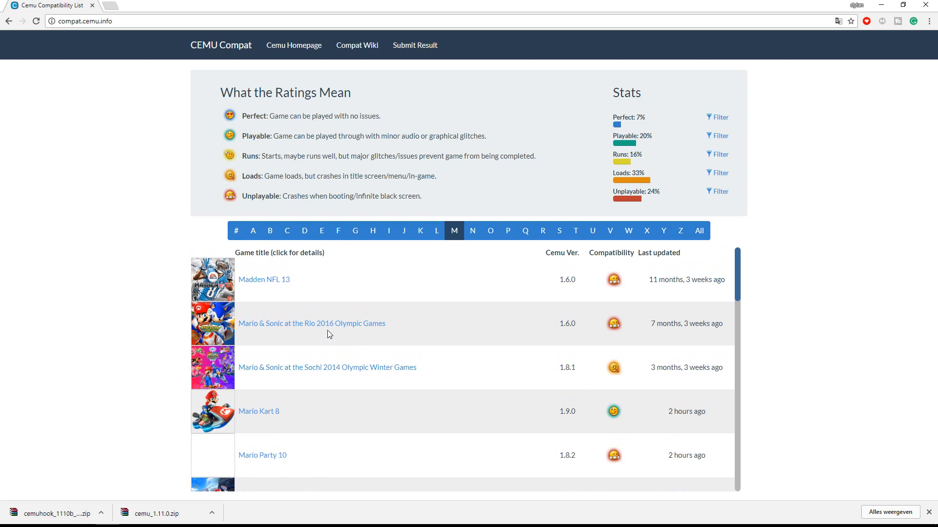
{"action": "mouse_move", "coordinate": [367, 332]}
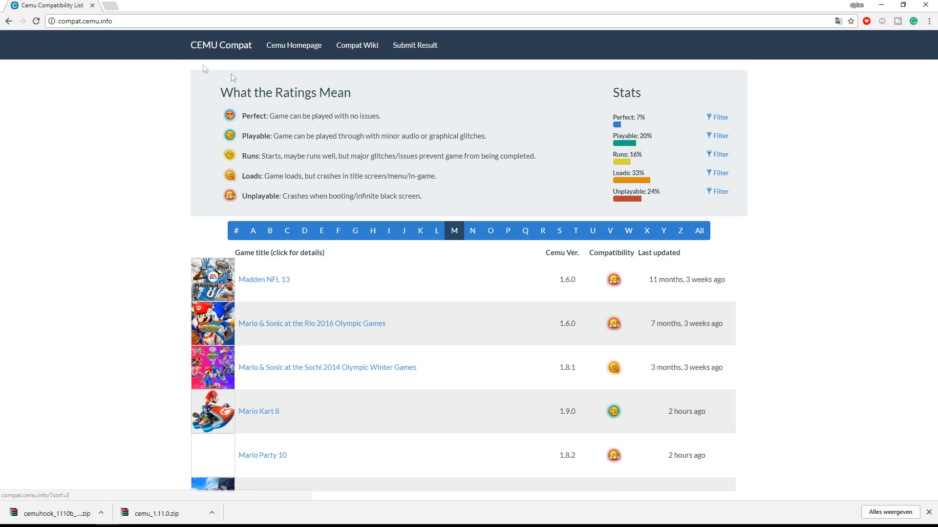
- Download cemu_1.11.0.zip from the homepage into E:\emulator\wii u
{"action": "left_click", "coordinate": [294, 45]}
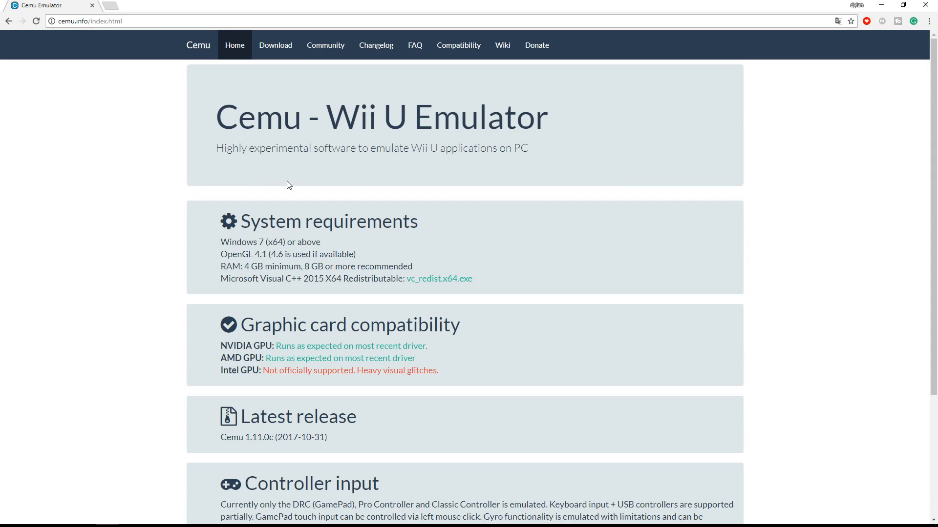
{"action": "mouse_move", "coordinate": [174, 178]}
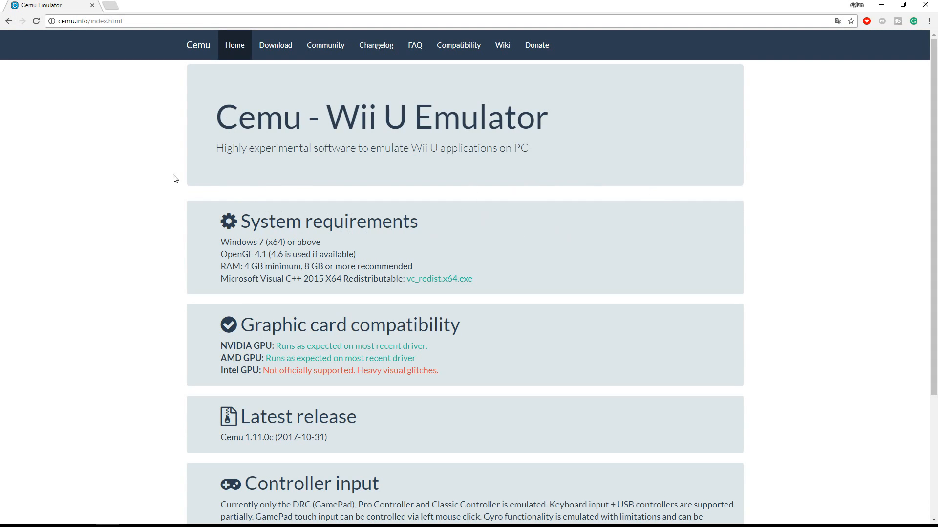
{"action": "mouse_move", "coordinate": [212, 182]}
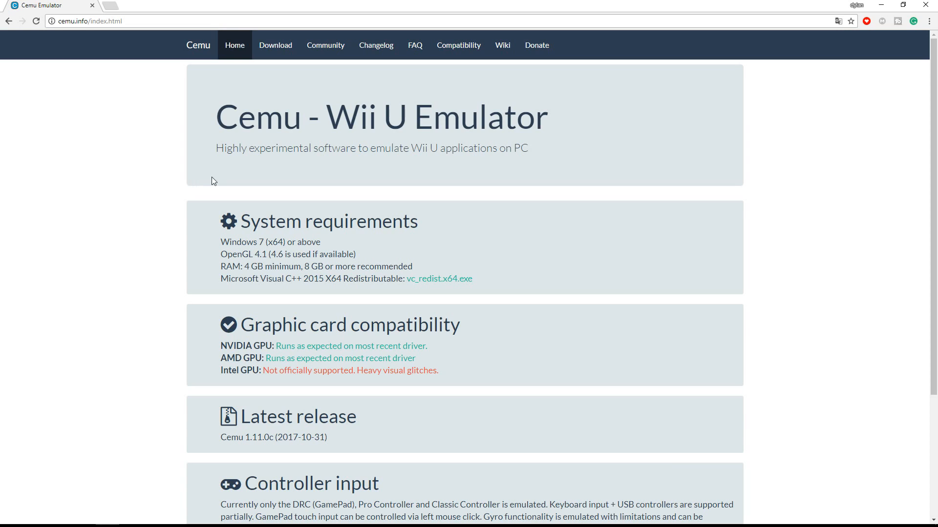
{"action": "scroll", "scroll_direction": "down", "scroll_amount": 3}
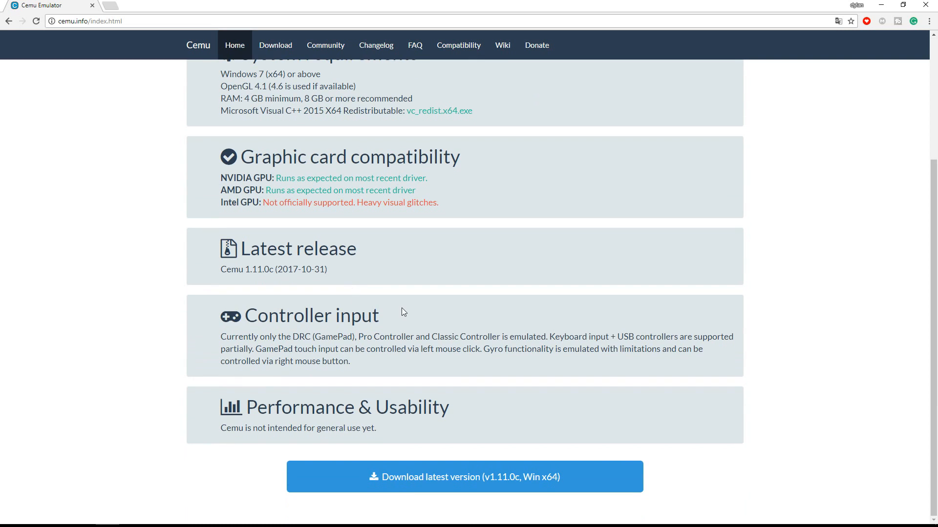
{"action": "mouse_move", "coordinate": [448, 484]}
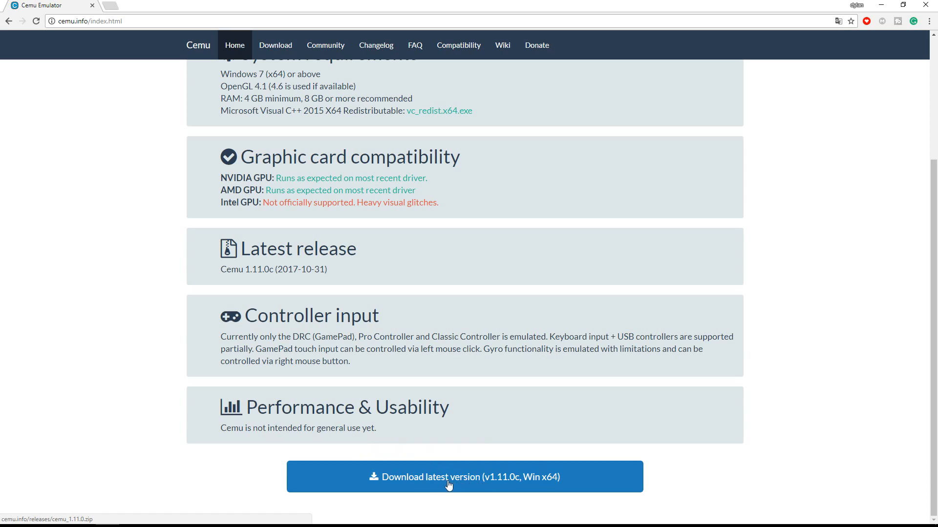
{"action": "left_click", "coordinate": [465, 476]}
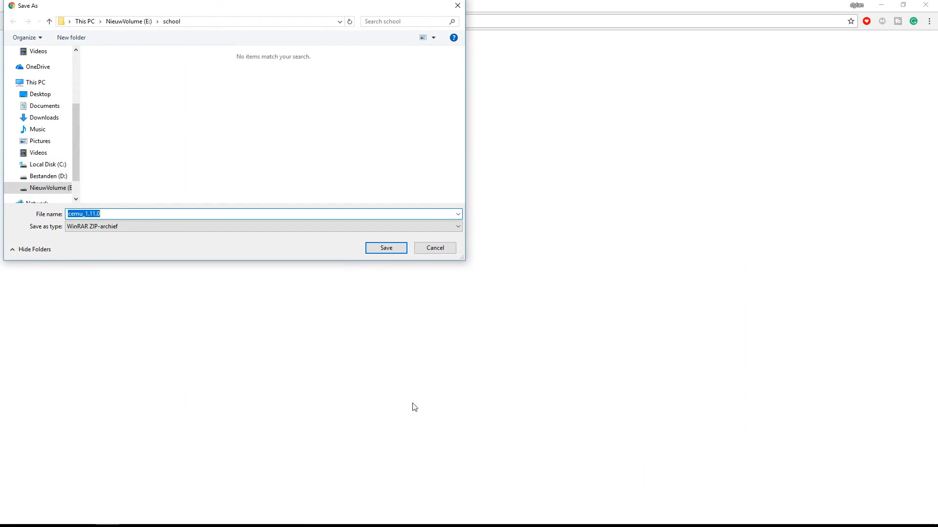
{"action": "left_click", "coordinate": [49, 20]}
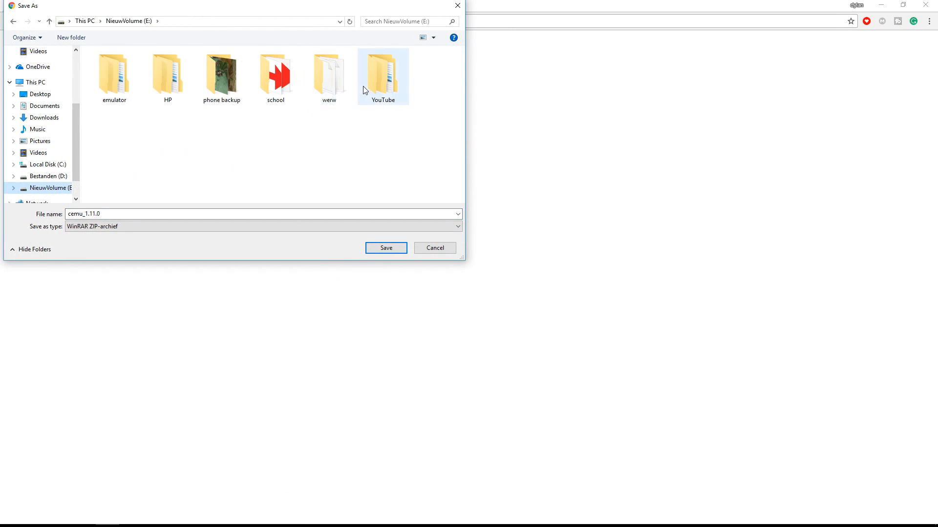
{"action": "double_click", "coordinate": [113, 72]}
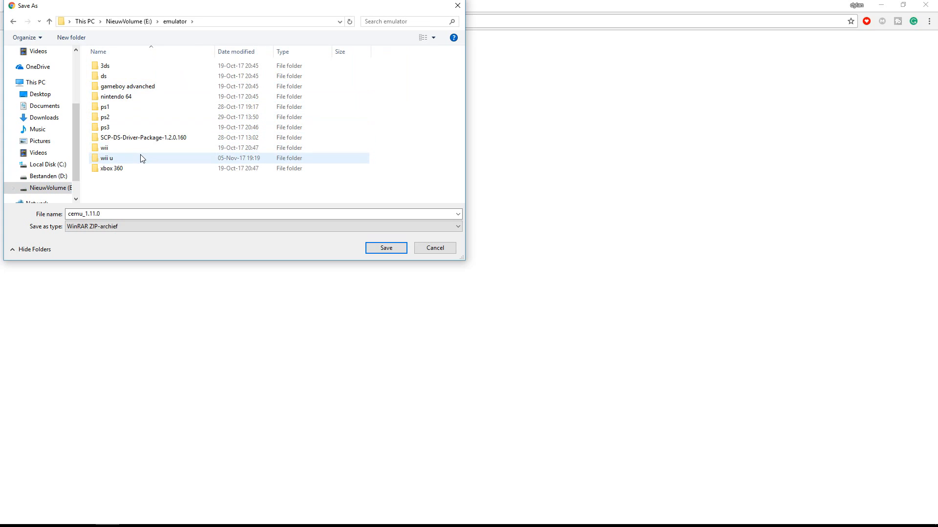
{"action": "double_click", "coordinate": [106, 158]}
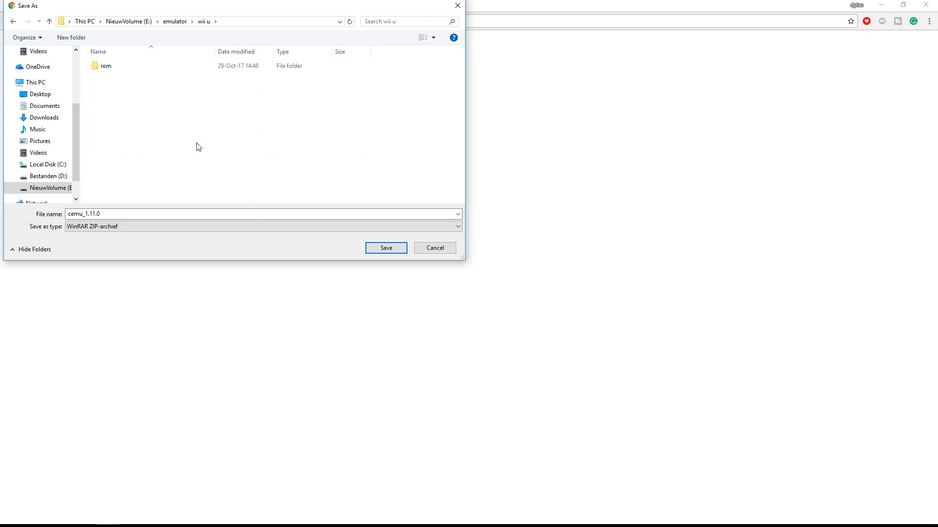
{"action": "left_click", "coordinate": [385, 247]}
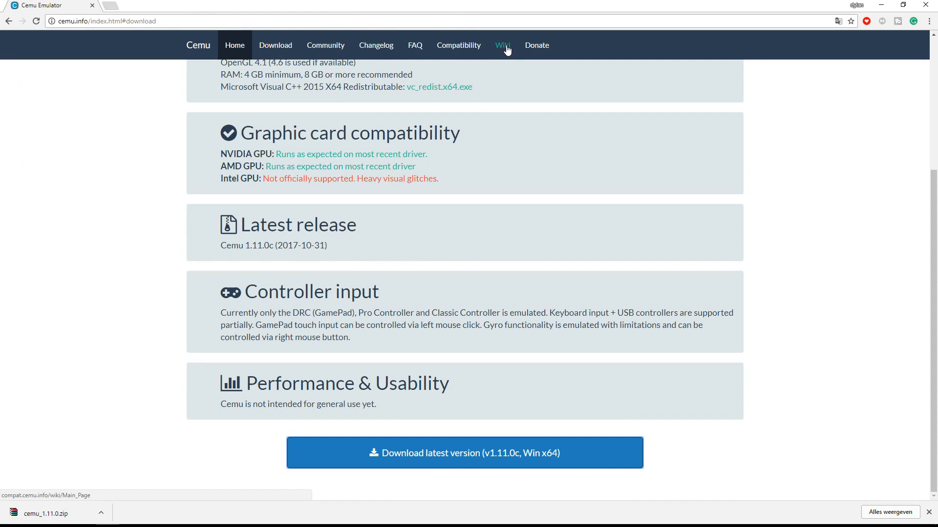
- Download the Cemuhook 0.5.5.1 zip from its Cemu Wiki page
{"action": "left_click", "coordinate": [502, 45]}
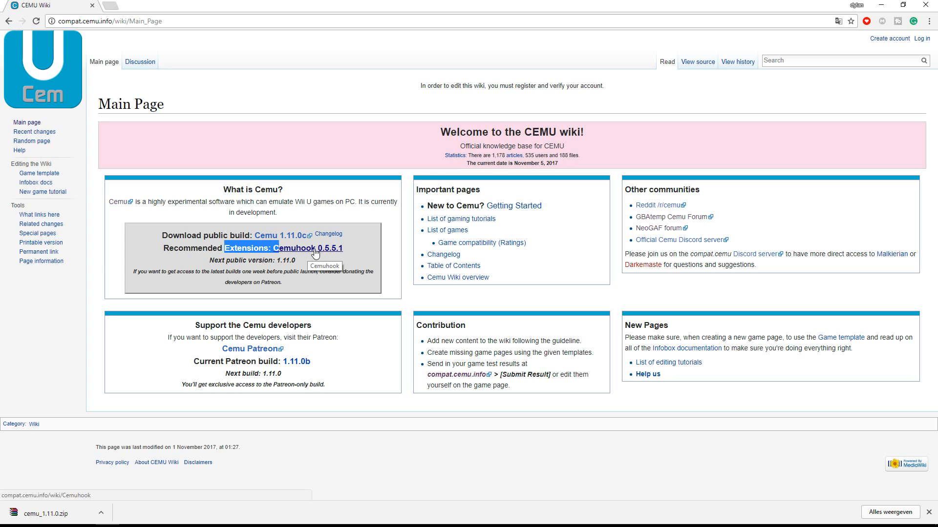
{"action": "left_click", "coordinate": [295, 248]}
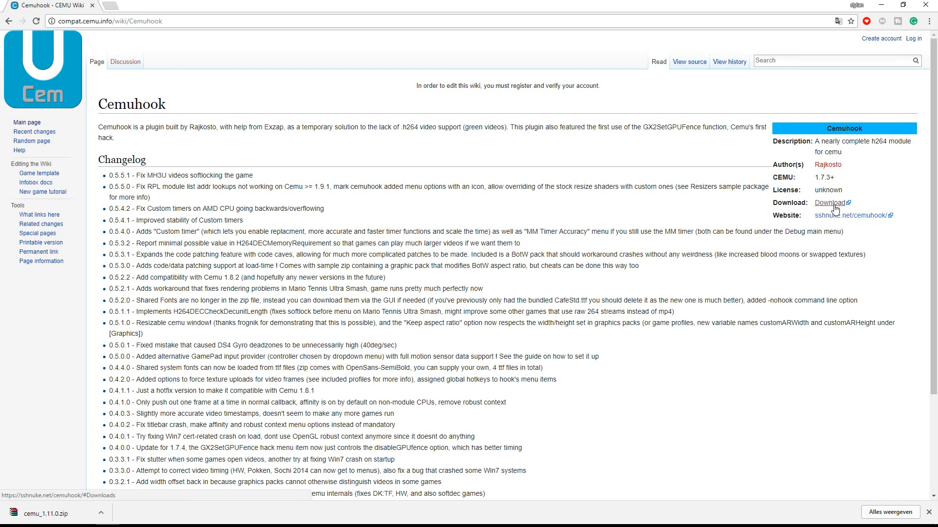
{"action": "mouse_move", "coordinate": [833, 206]}
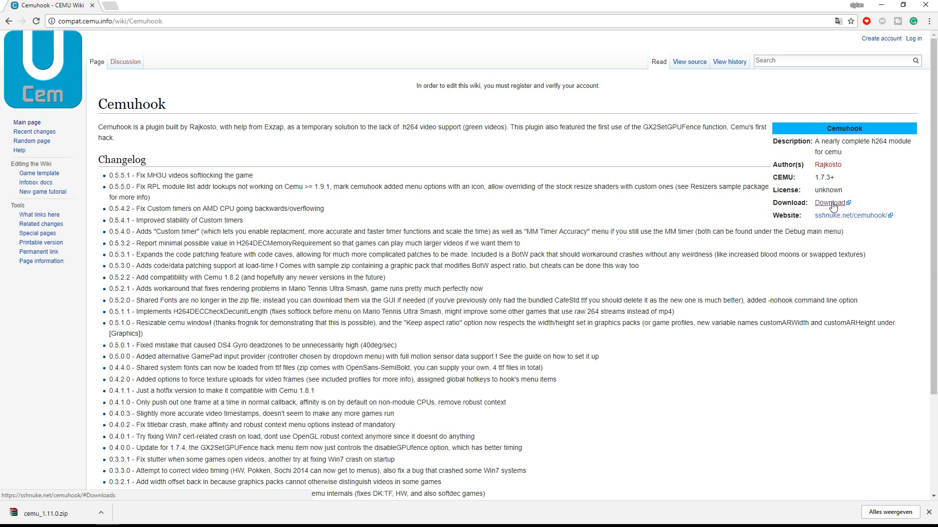
{"action": "left_click", "coordinate": [830, 204]}
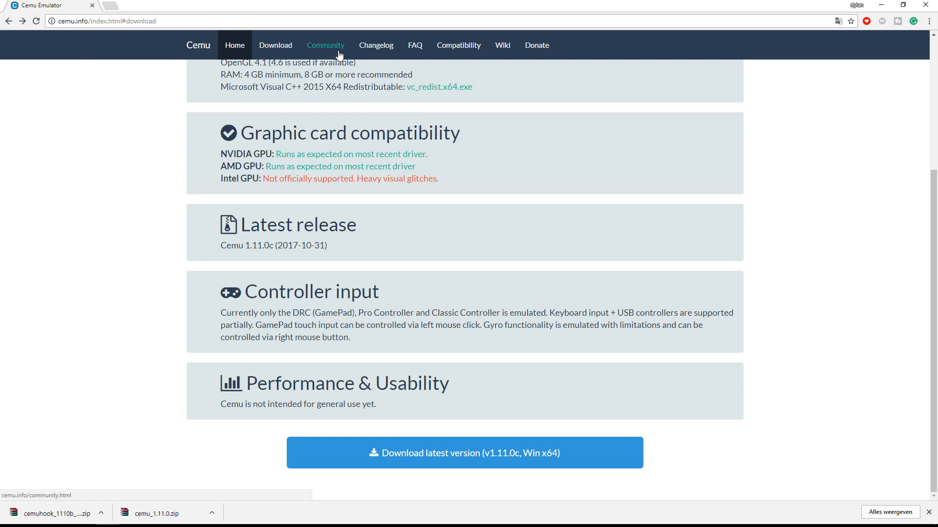
- From the forum's Graphic Pack Github thread, save graphicPacks_2-357.zip into E:\emulator\wii u
{"action": "left_click", "coordinate": [326, 45]}
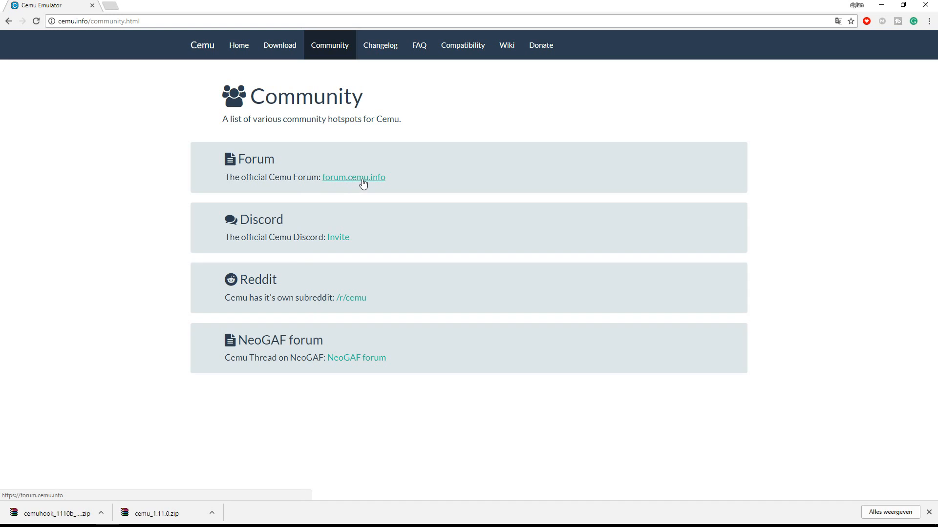
{"action": "left_click", "coordinate": [354, 177]}
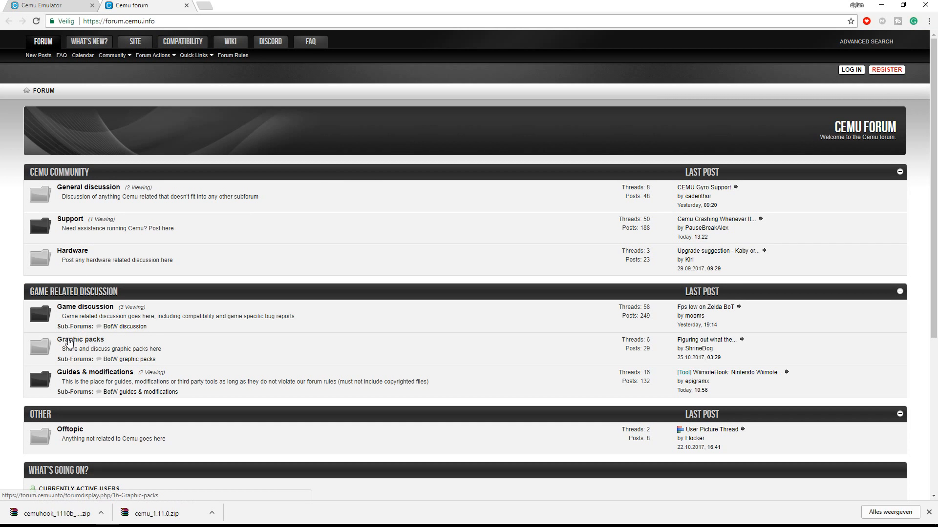
{"action": "left_click", "coordinate": [81, 339]}
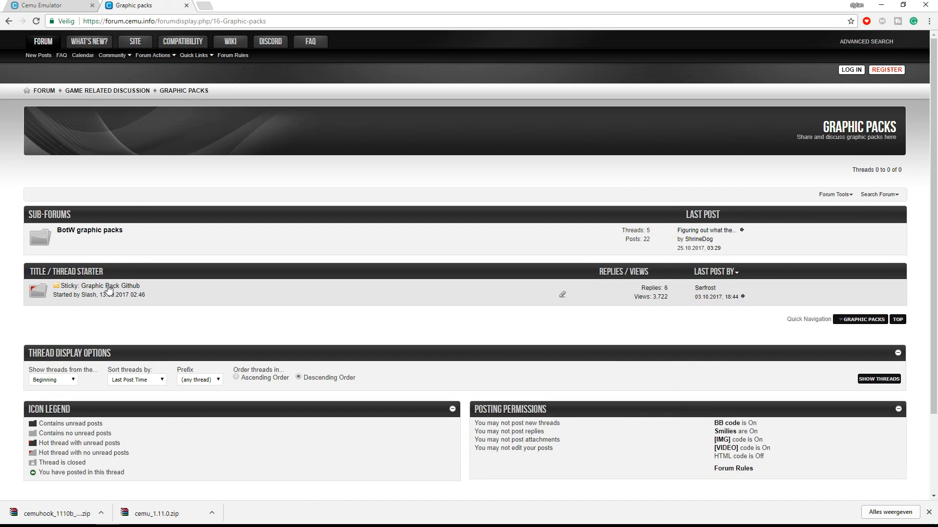
{"action": "left_click", "coordinate": [108, 286]}
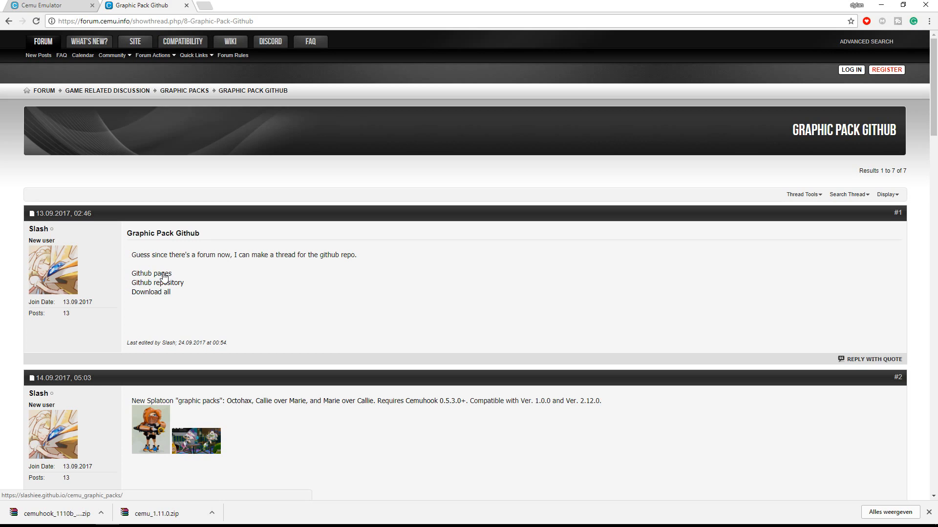
{"action": "left_click", "coordinate": [150, 273]}
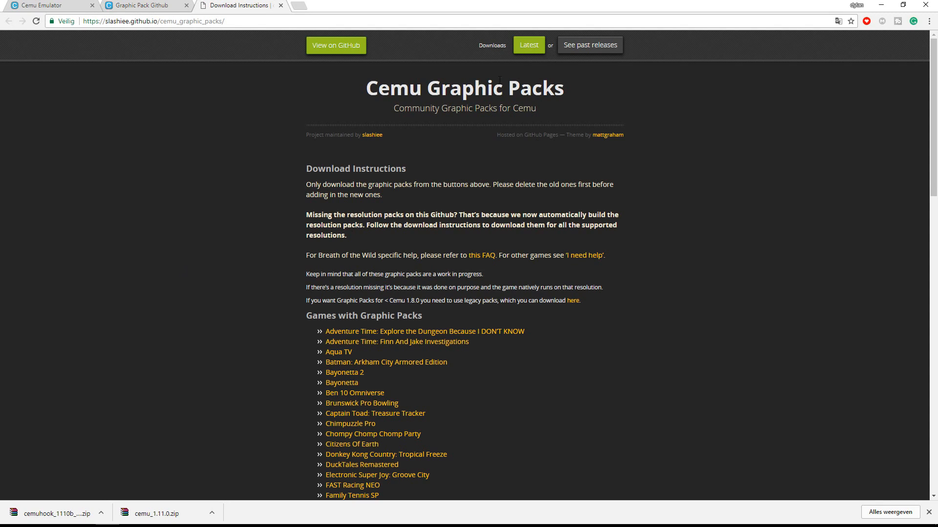
{"action": "mouse_move", "coordinate": [445, 335]}
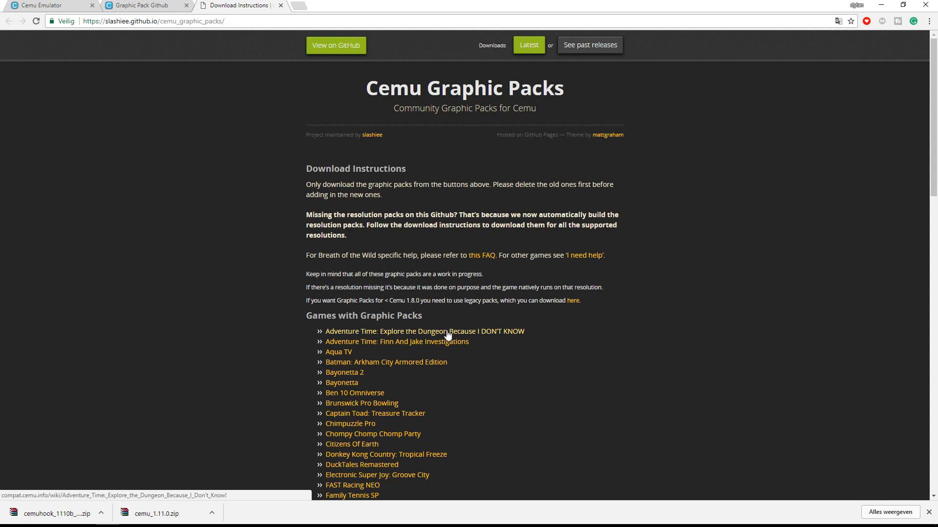
{"action": "mouse_move", "coordinate": [435, 384]}
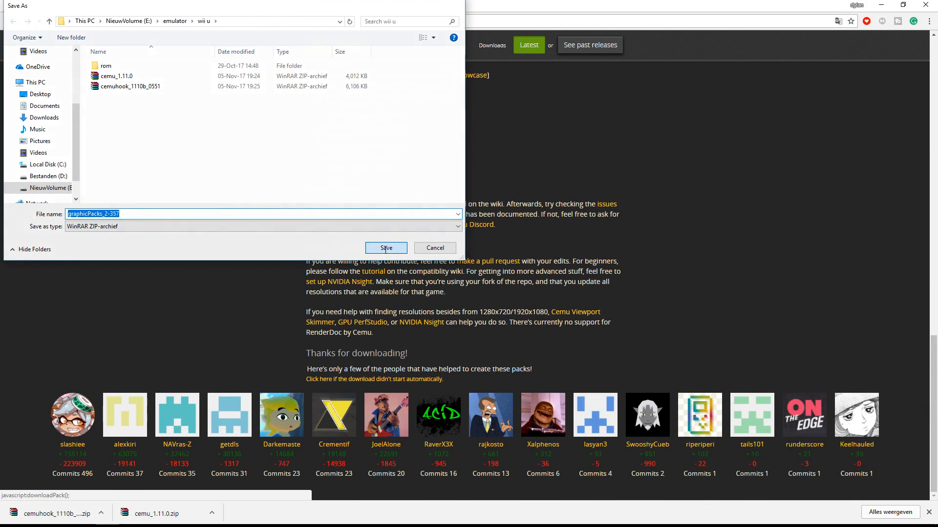
{"action": "left_click", "coordinate": [386, 247]}
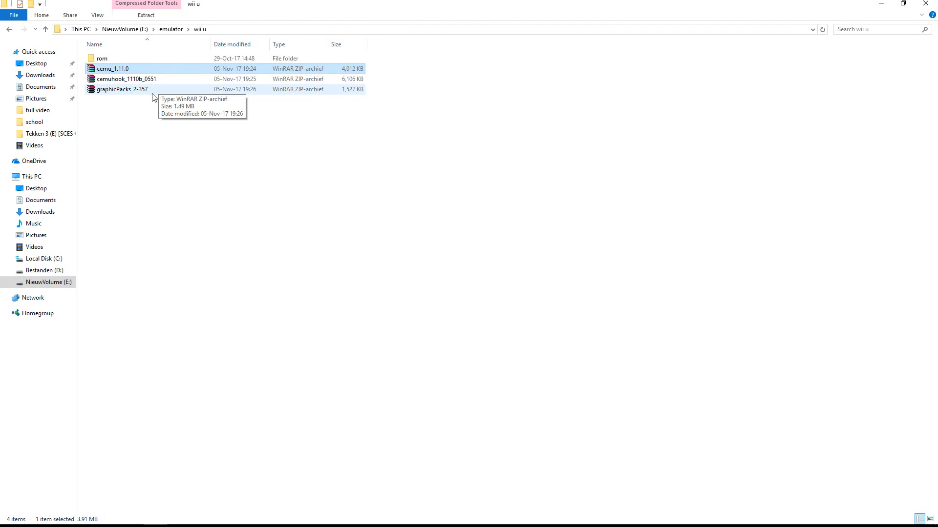
- Extract cemu_1.11.0.zip here and browse into the inner cemu_1.11.0 program folder
{"action": "right_click", "coordinate": [112, 69]}
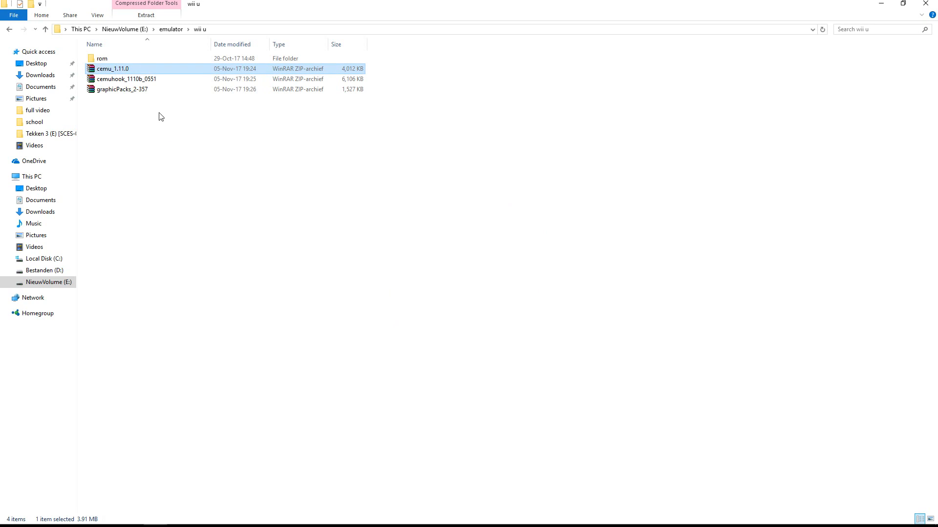
{"action": "double_click", "coordinate": [111, 68]}
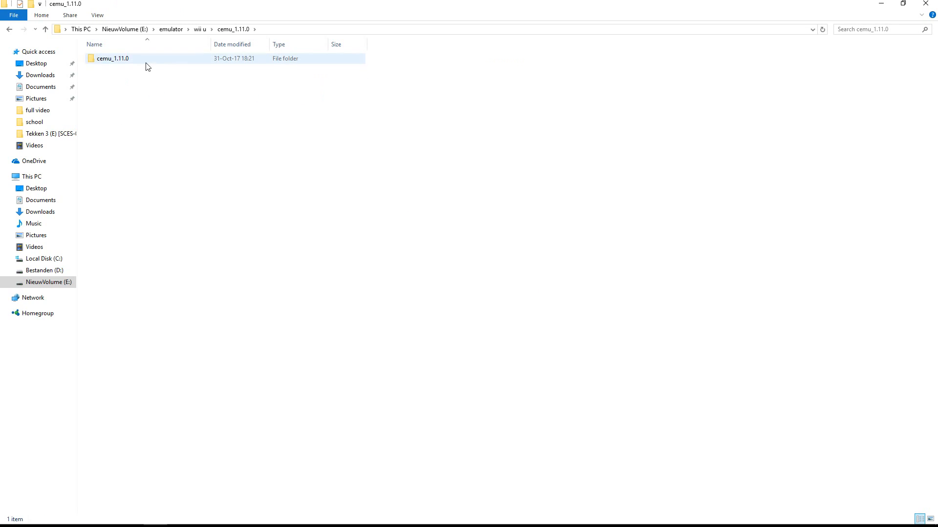
{"action": "double_click", "coordinate": [112, 57]}
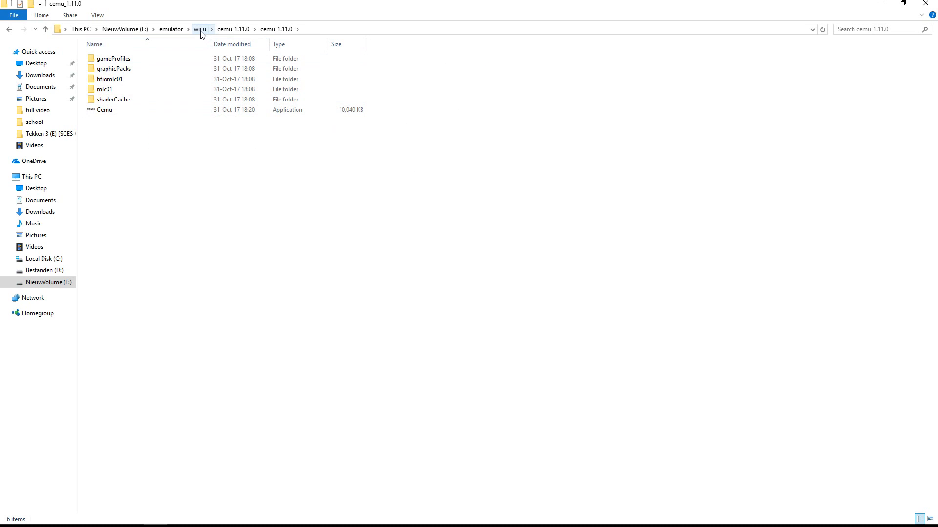
- Extract the Cemuhook zip, select all its files and paste them into the cemu_1.11.0 program folder
{"action": "left_click", "coordinate": [199, 29]}
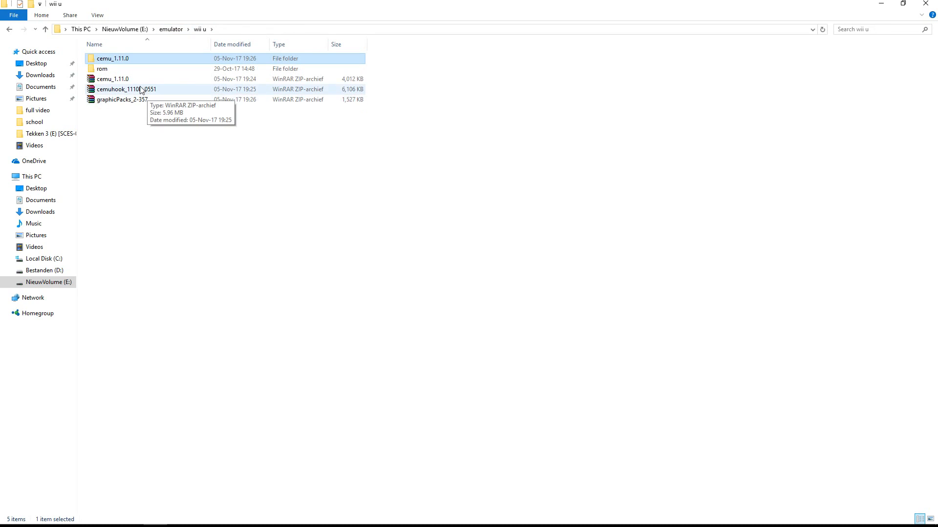
{"action": "right_click", "coordinate": [126, 89]}
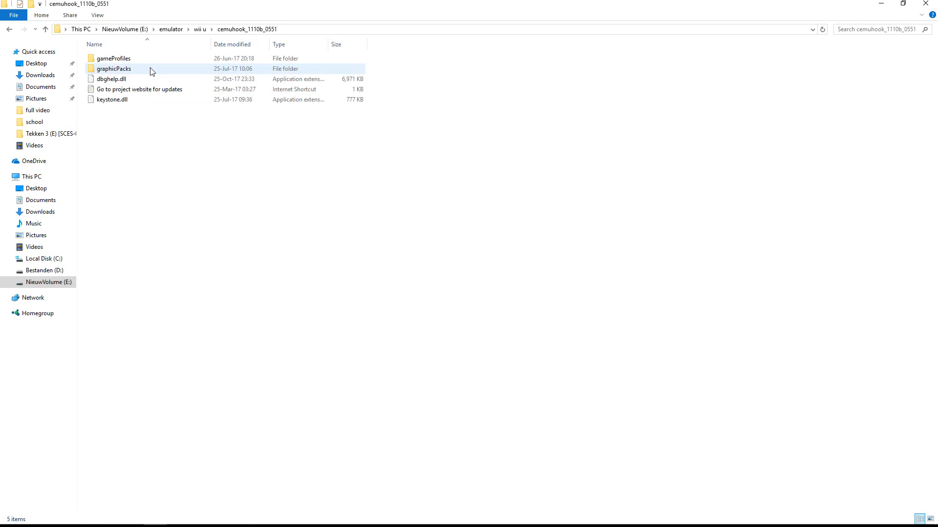
{"action": "left_click", "coordinate": [111, 79]}
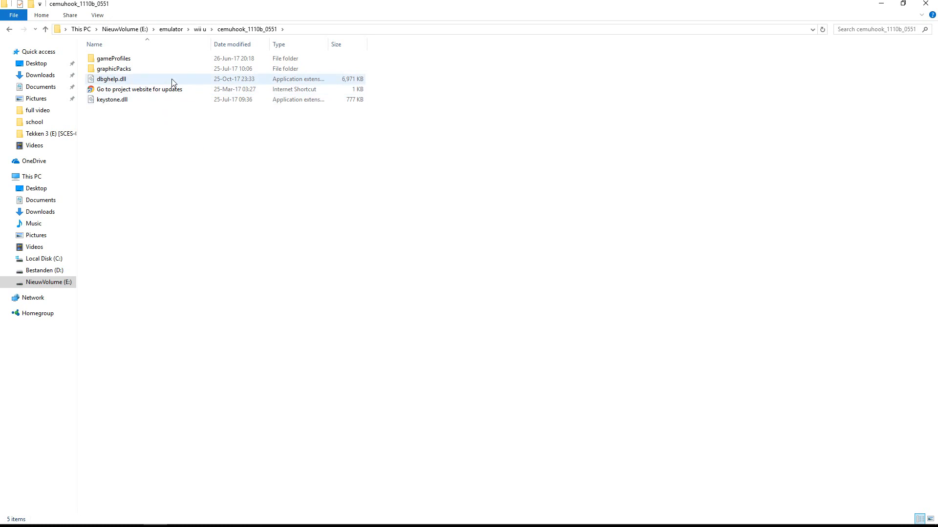
{"action": "key", "text": "ctrl+a"}
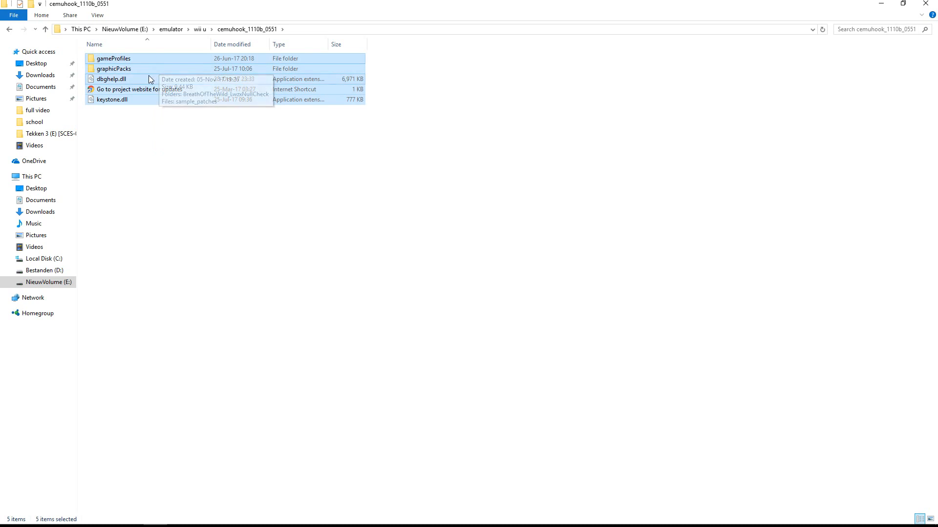
{"action": "mouse_move", "coordinate": [199, 30]}
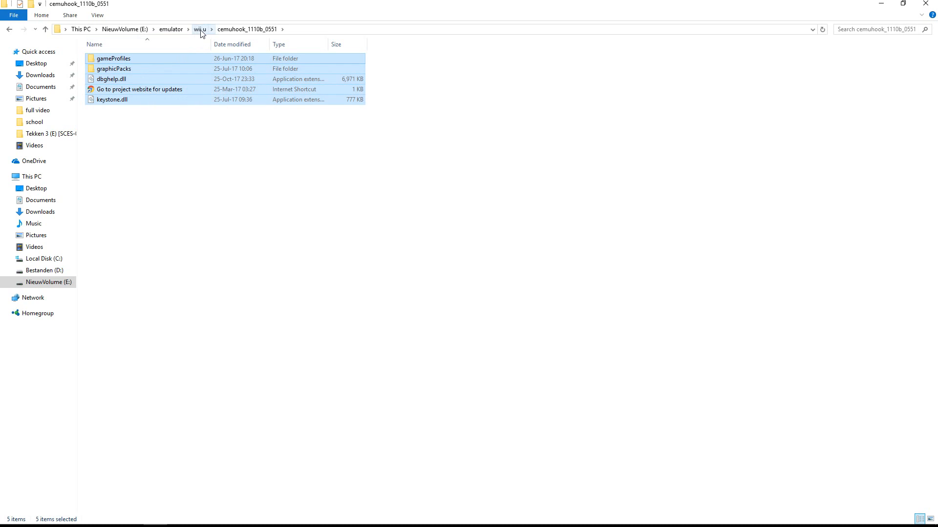
{"action": "left_click", "coordinate": [199, 28]}
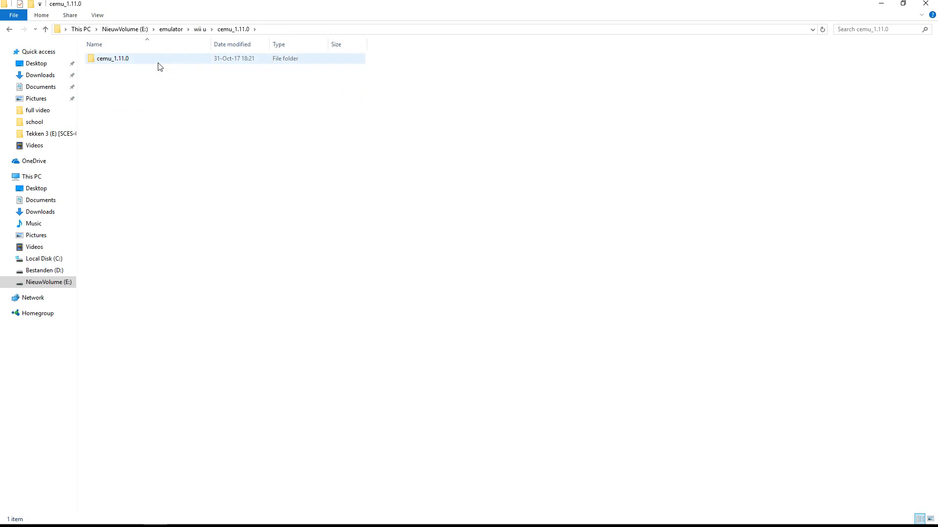
{"action": "double_click", "coordinate": [113, 57]}
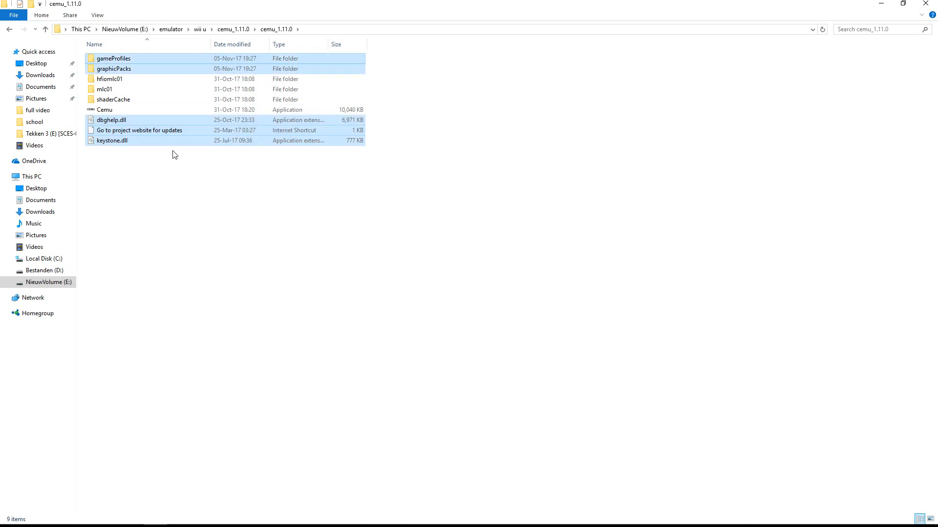
{"action": "left_click", "coordinate": [139, 130]}
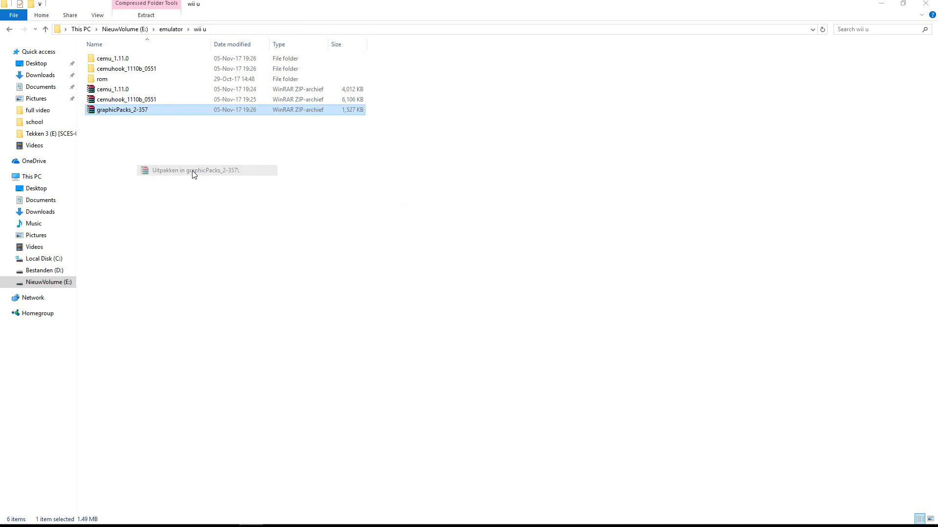
- Extract graphicPacks_2-357 into its own folder and jump to the SuperMario3DWorld packs by typing 'mario'
{"action": "left_click", "coordinate": [191, 170]}
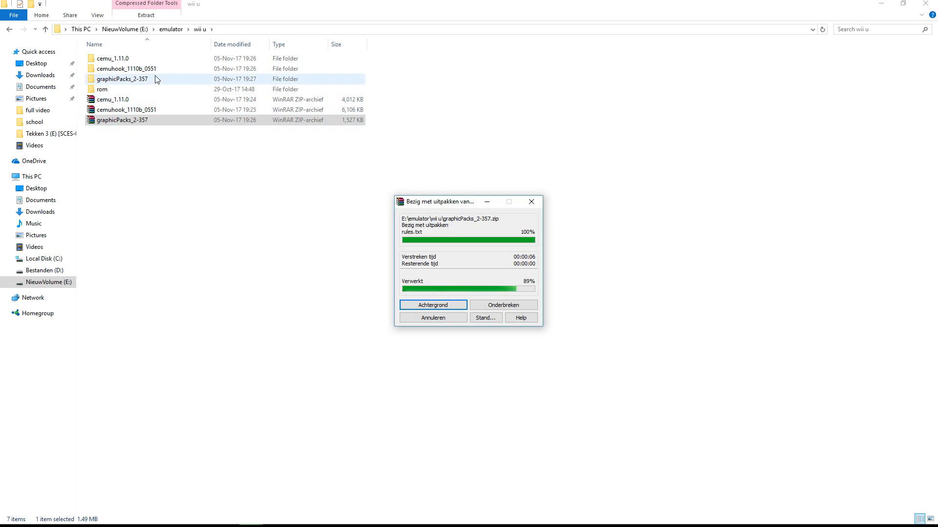
{"action": "double_click", "coordinate": [122, 79]}
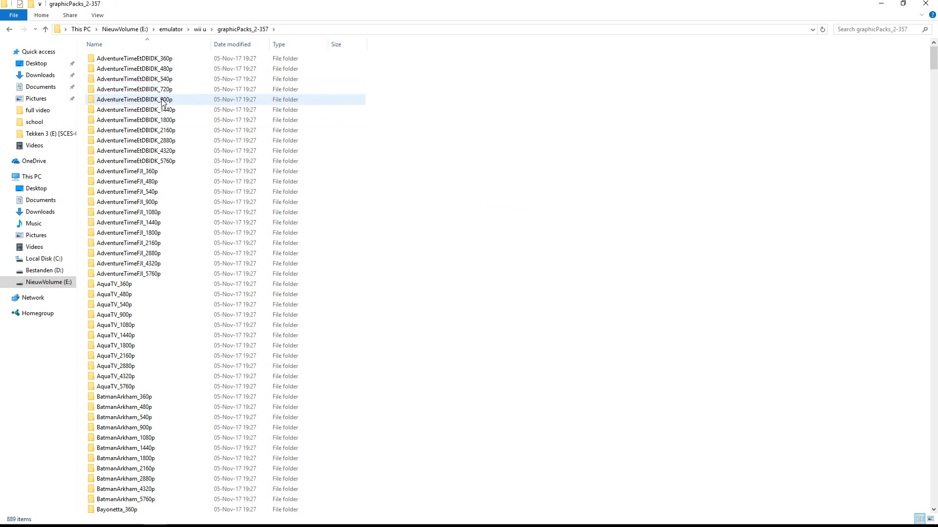
{"action": "scroll", "scroll_direction": "down", "scroll_amount": 3}
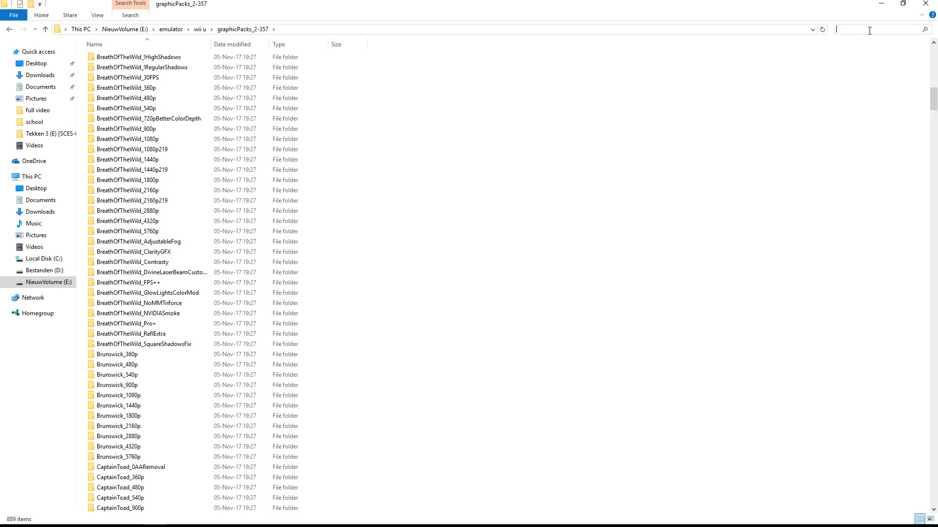
{"action": "type", "text": "mario"}
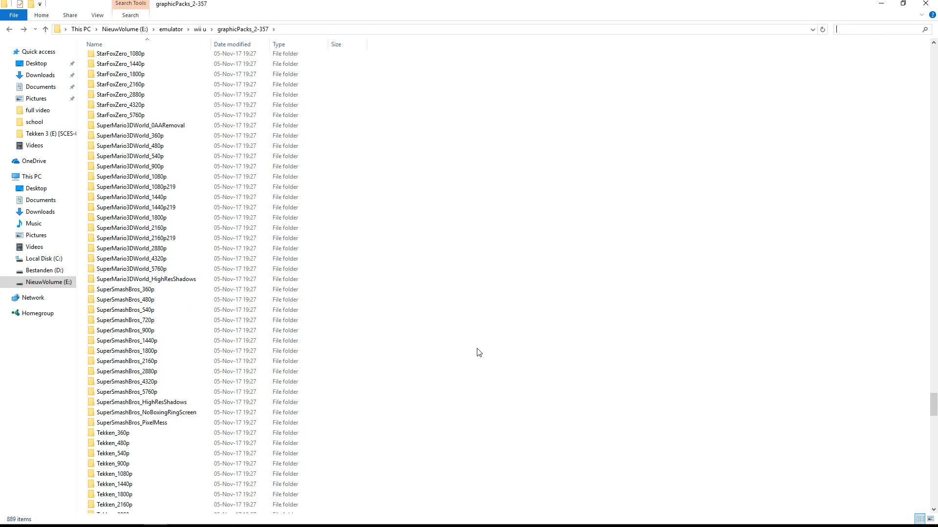
{"action": "left_click", "coordinate": [135, 187]}
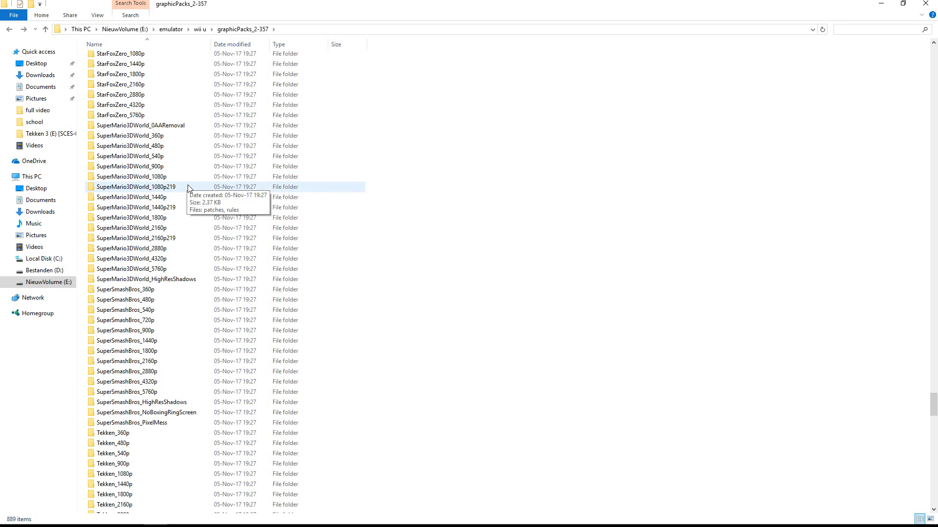
{"action": "mouse_move", "coordinate": [188, 178]}
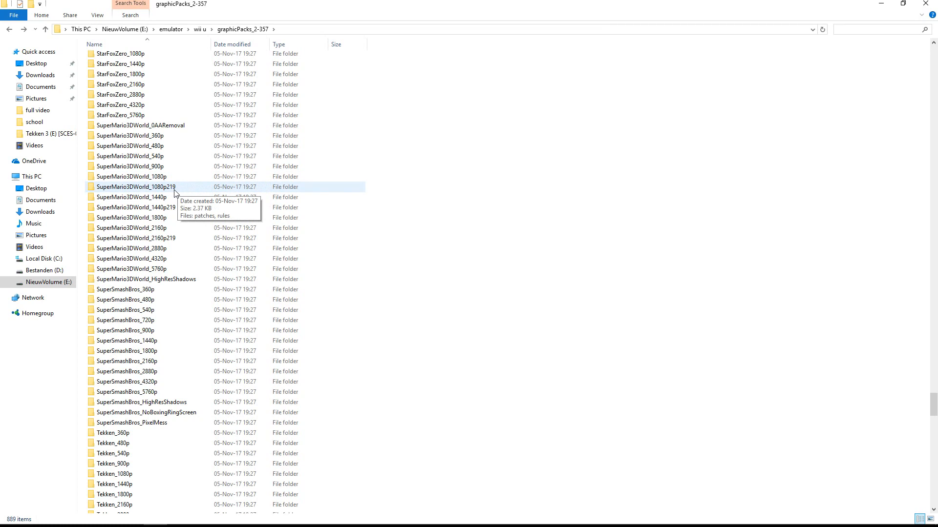
{"action": "mouse_move", "coordinate": [174, 182]}
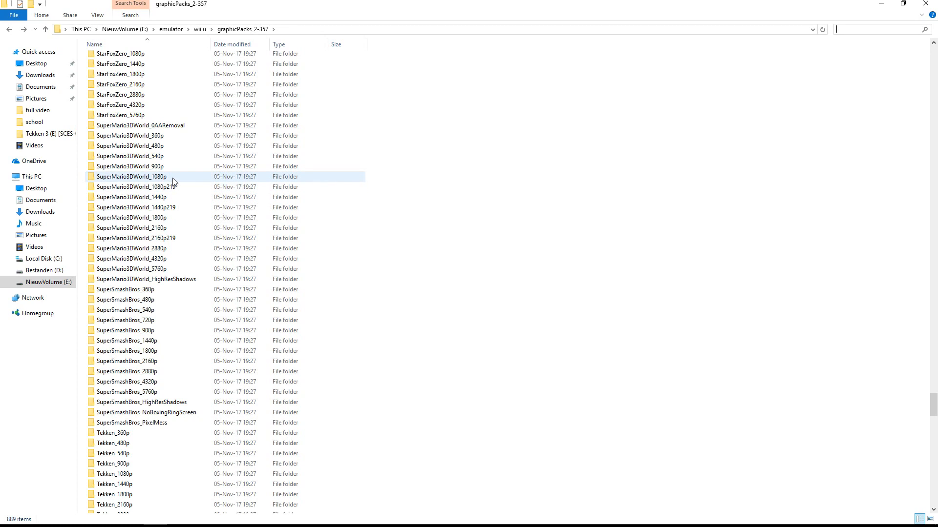
{"action": "double_click", "coordinate": [132, 176]}
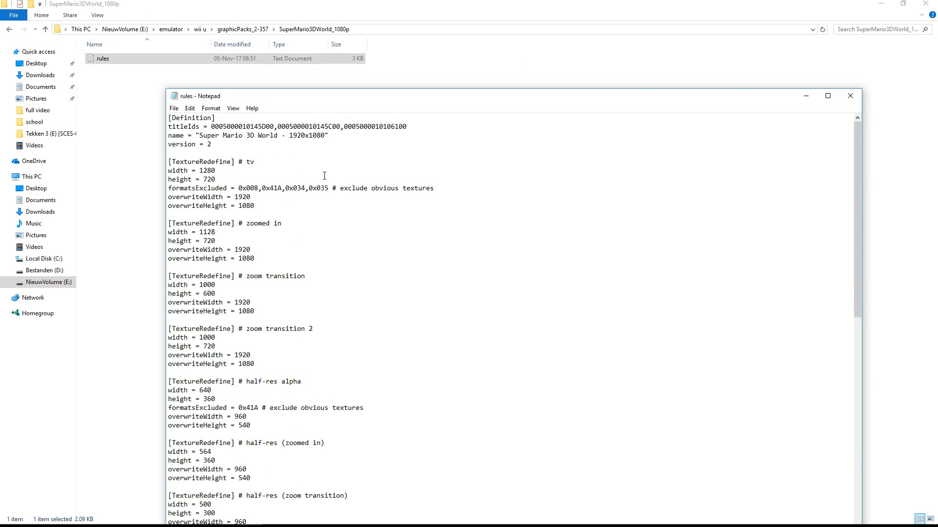
{"action": "mouse_move", "coordinate": [257, 279]}
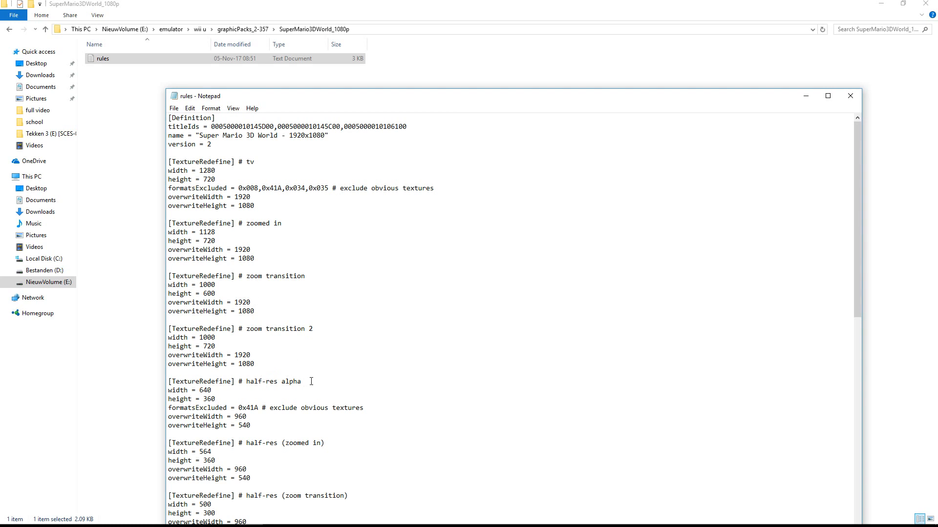
{"action": "scroll", "scroll_direction": "down", "scroll_amount": 3}
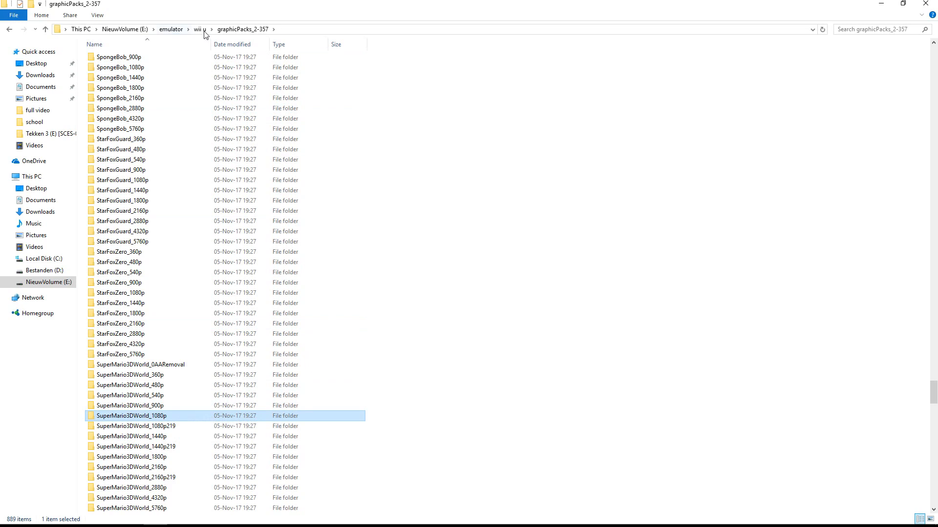
- Navigate back to the main cemu_1.11.0 folder and select the Cemu application
{"action": "left_click", "coordinate": [199, 28]}
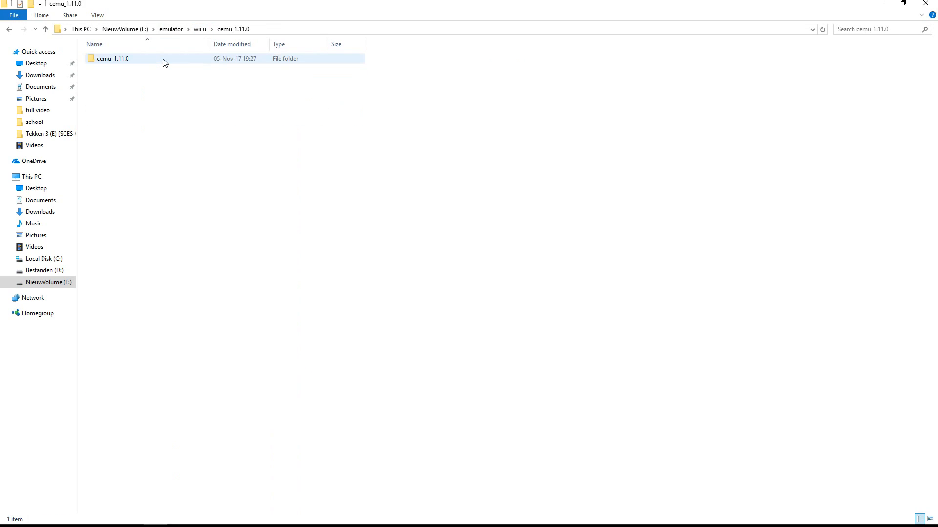
{"action": "double_click", "coordinate": [113, 57]}
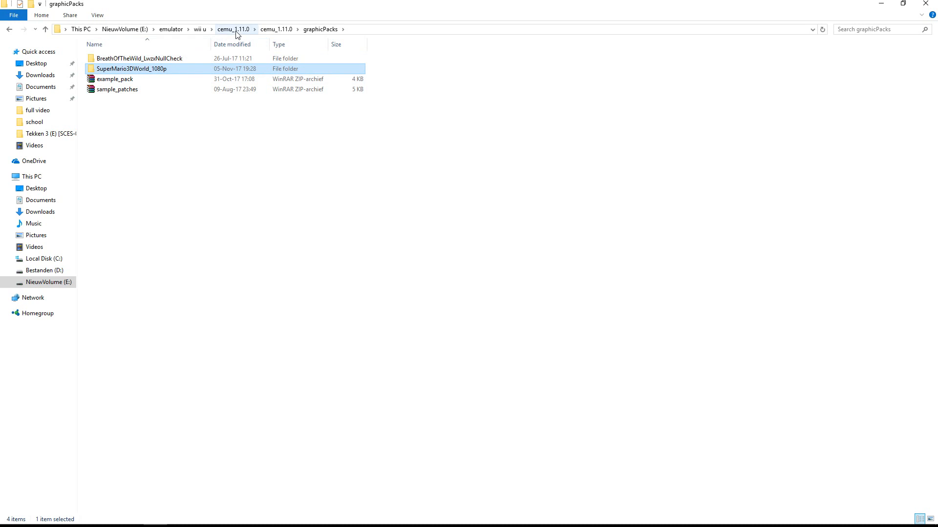
{"action": "left_click", "coordinate": [200, 28]}
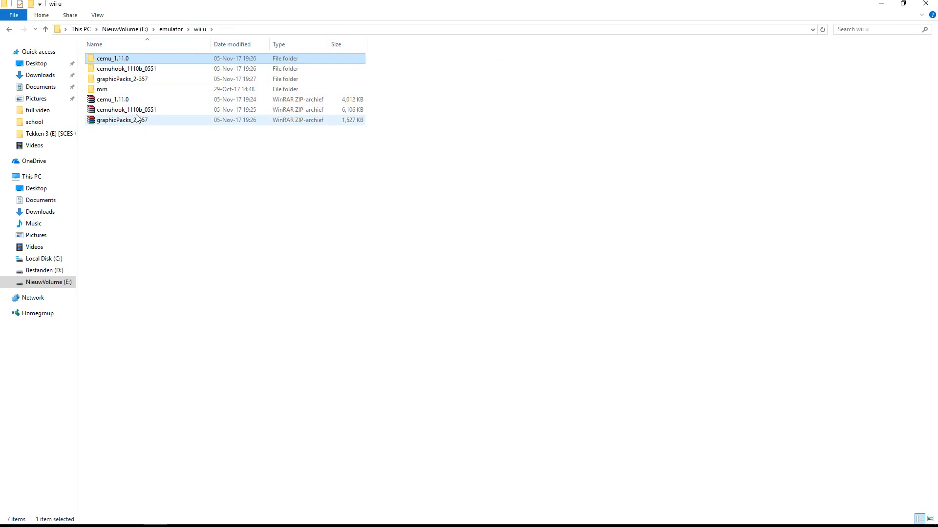
{"action": "double_click", "coordinate": [111, 57]}
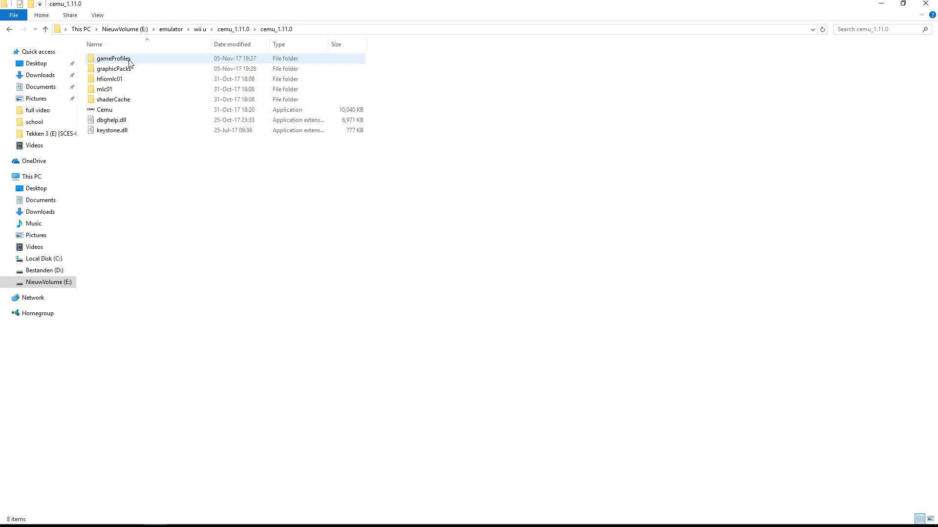
{"action": "left_click", "coordinate": [105, 89]}
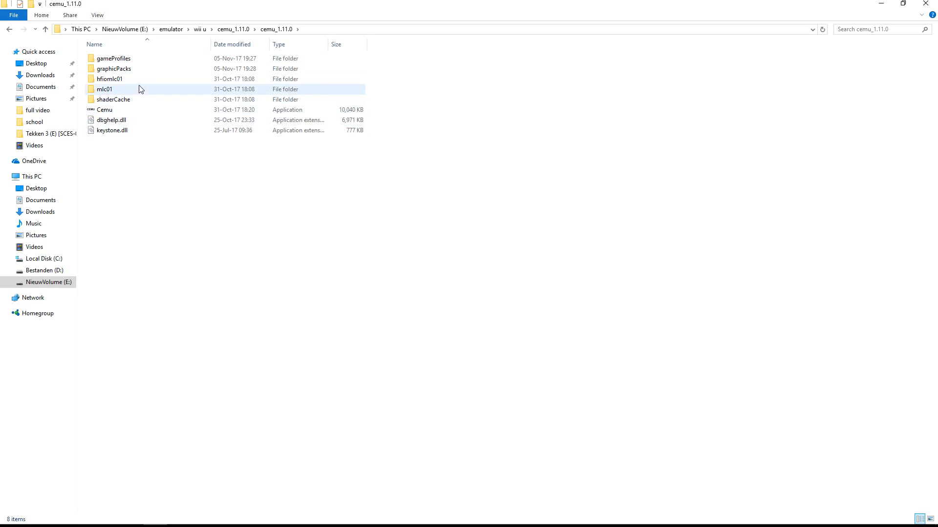
{"action": "left_click", "coordinate": [104, 109]}
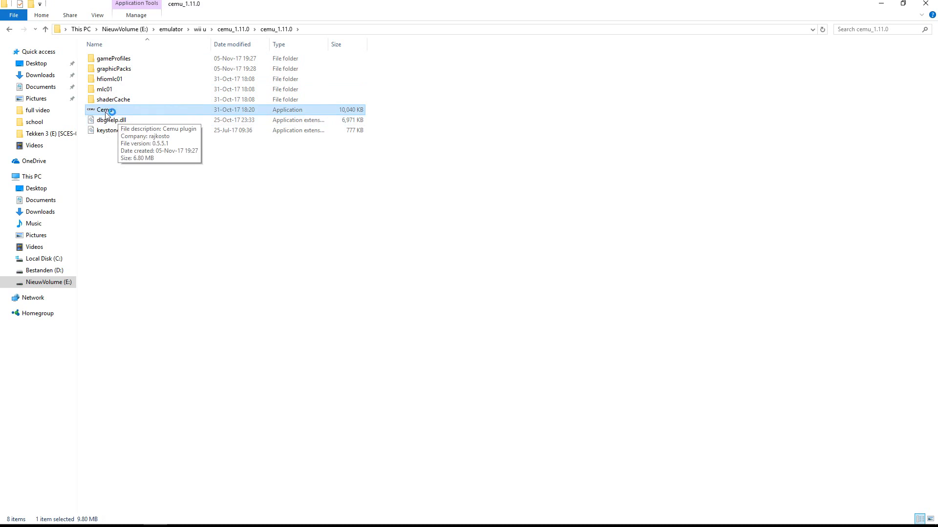
- Launch Cemu.exe and download the four missing shared fonts
{"action": "double_click", "coordinate": [106, 111]}
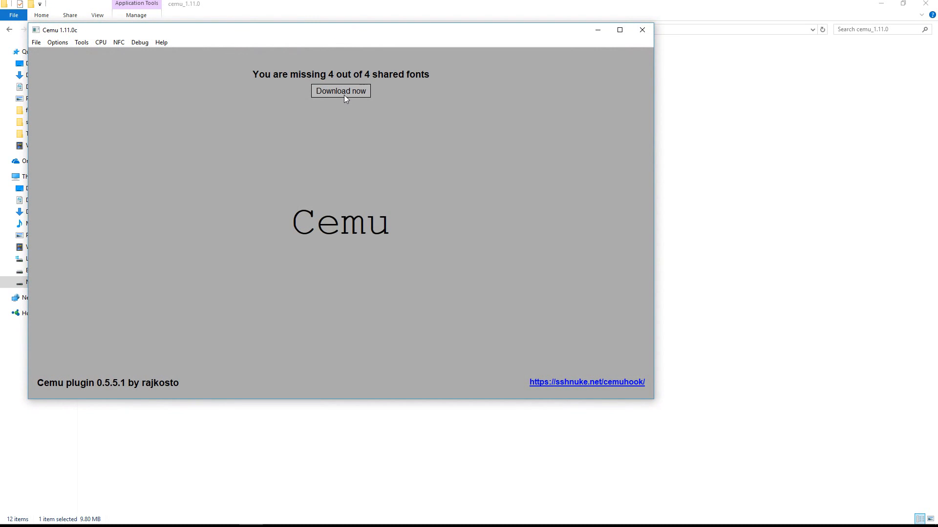
{"action": "mouse_move", "coordinate": [341, 91]}
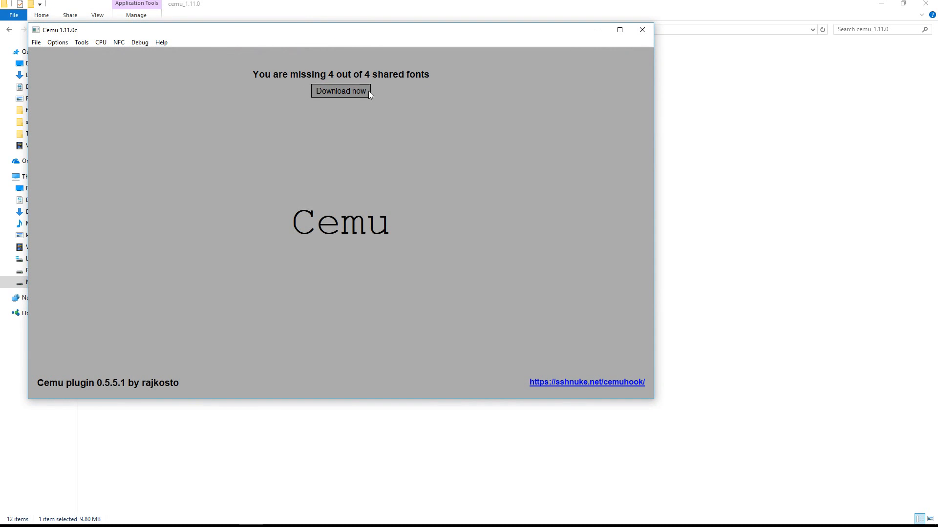
{"action": "left_click", "coordinate": [340, 91]}
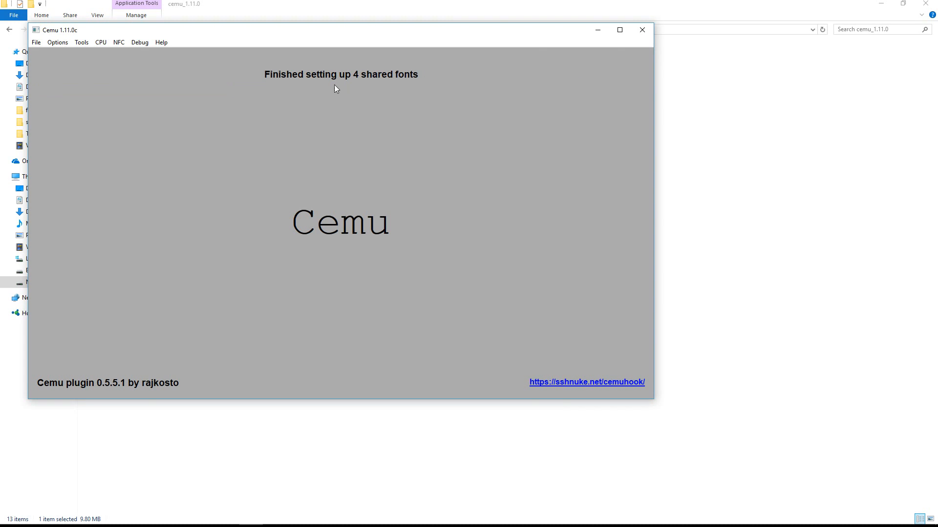
{"action": "mouse_move", "coordinate": [81, 42]}
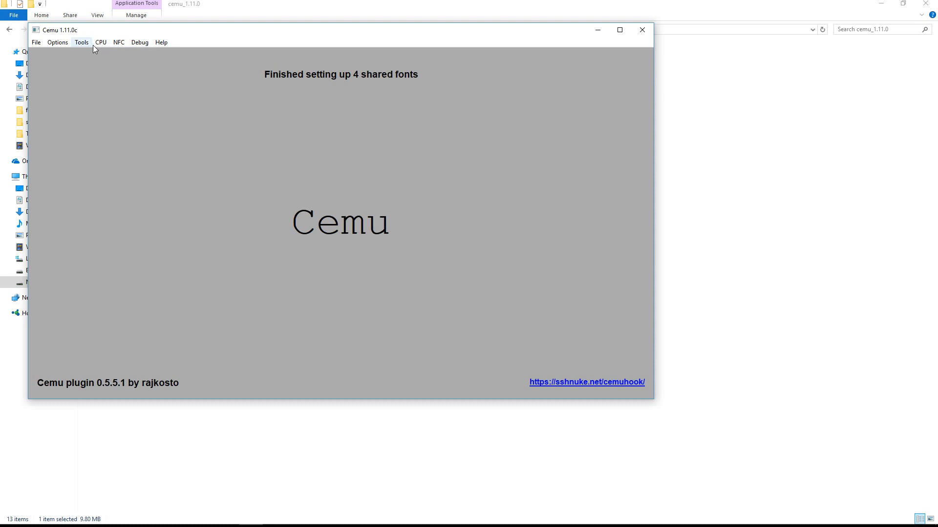
- Look through the NFC, Debug, Help and Tools menus
{"action": "left_click", "coordinate": [118, 42]}
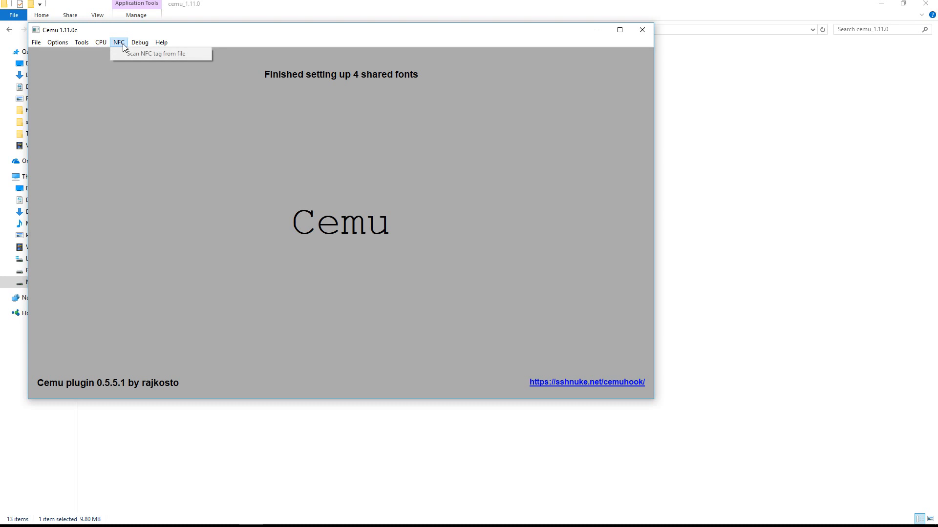
{"action": "left_click", "coordinate": [139, 42]}
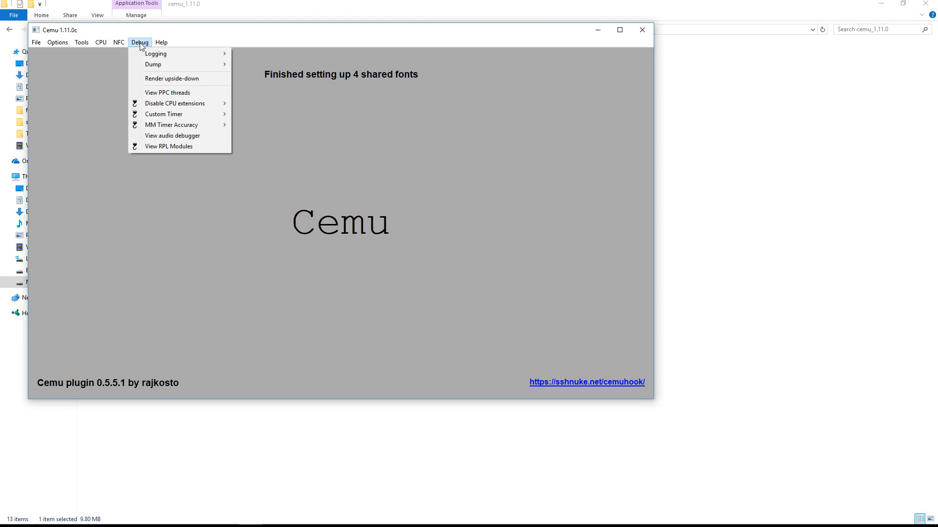
{"action": "left_click", "coordinate": [161, 42]}
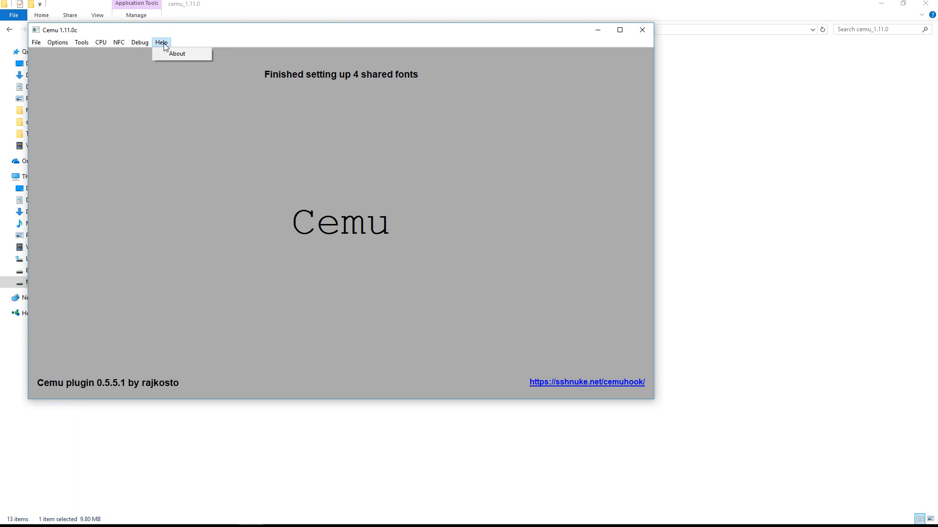
{"action": "left_click", "coordinate": [140, 42]}
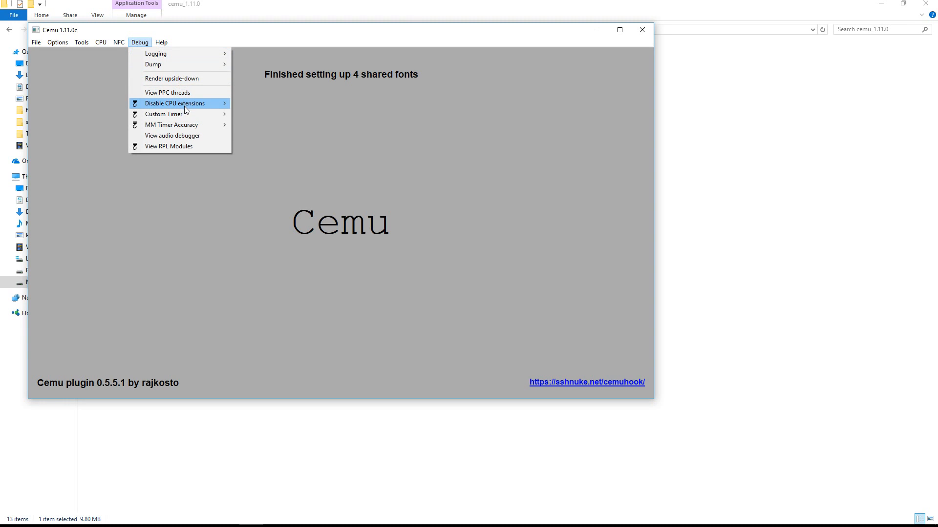
{"action": "mouse_move", "coordinate": [175, 103]}
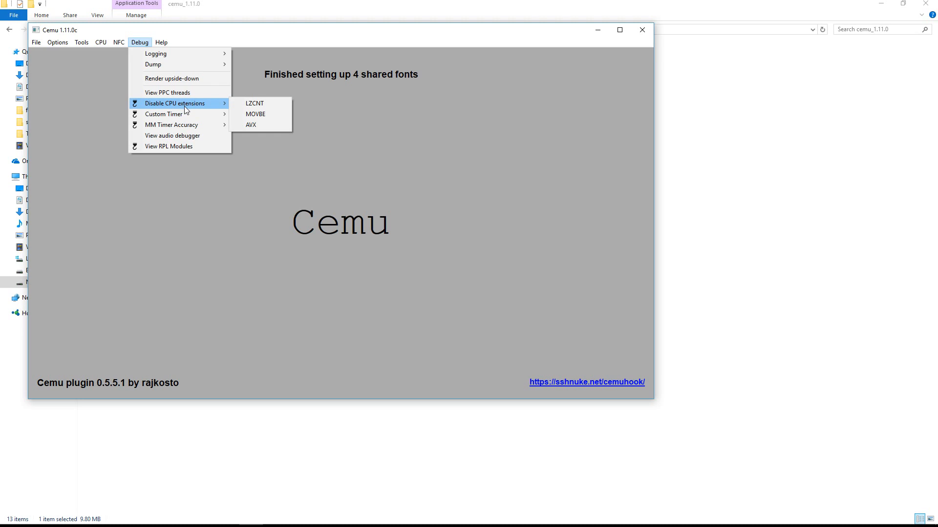
{"action": "mouse_move", "coordinate": [186, 110]}
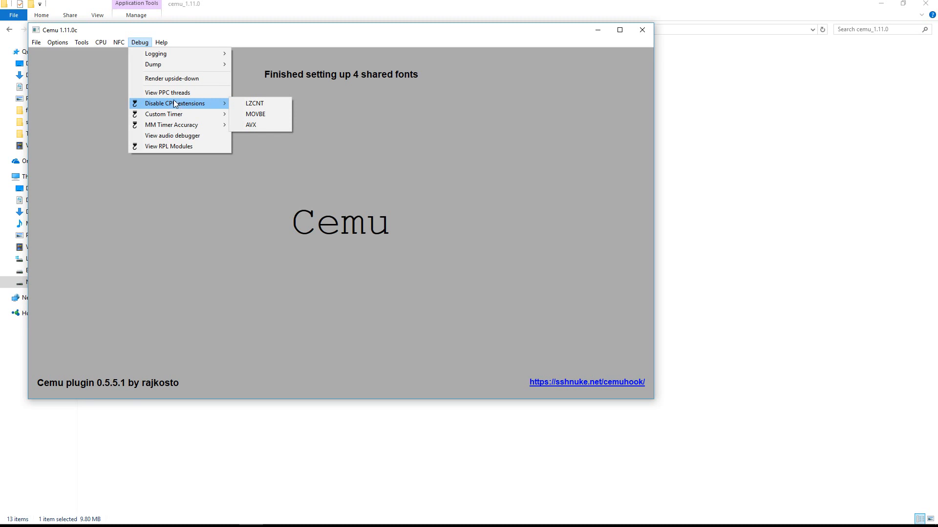
{"action": "left_click", "coordinate": [81, 42]}
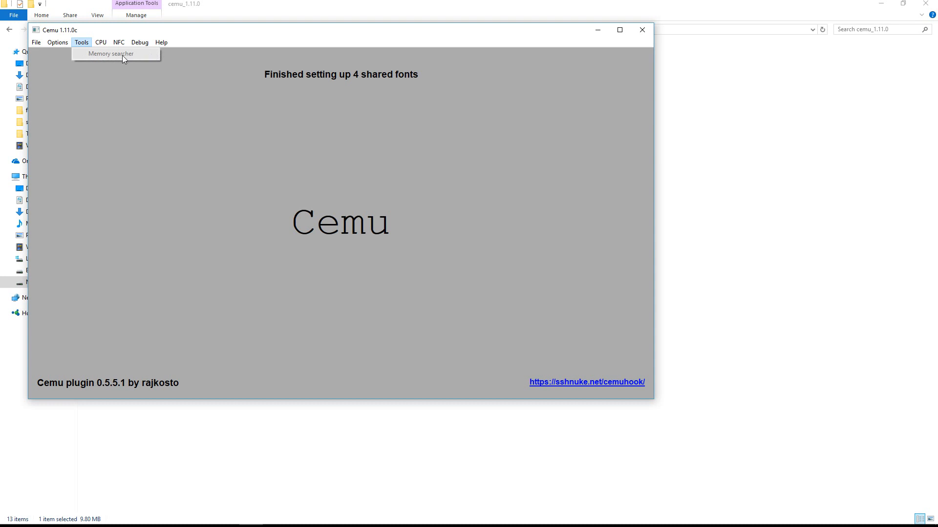
{"action": "mouse_move", "coordinate": [119, 58]}
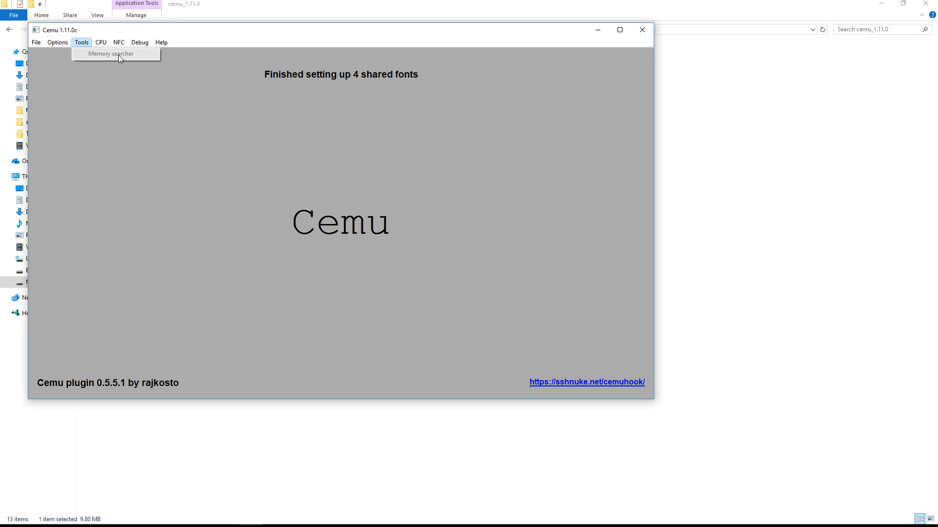
- Enable the Super Mario 3D World - 1920x1080 pack in Options > Graphic packs
{"action": "left_click", "coordinate": [56, 42]}
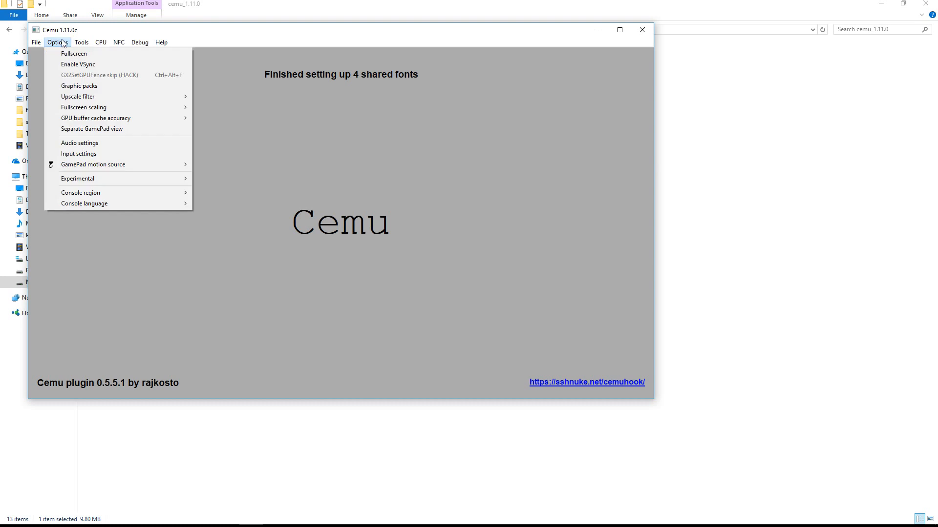
{"action": "mouse_move", "coordinate": [78, 64]}
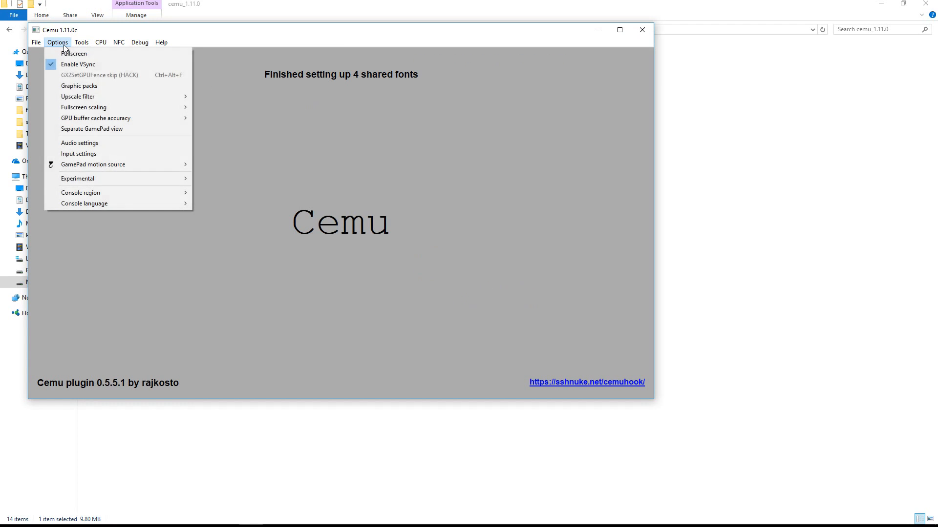
{"action": "mouse_move", "coordinate": [78, 86]}
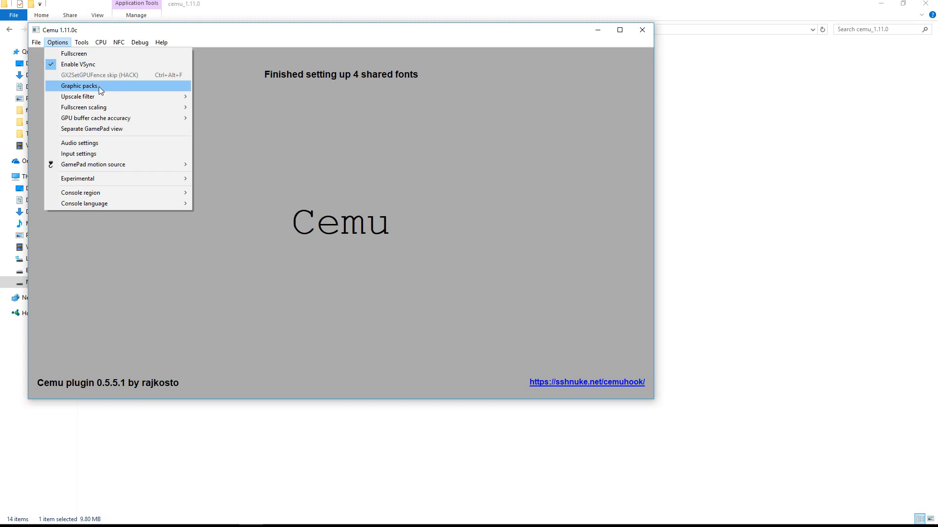
{"action": "left_click", "coordinate": [78, 85]}
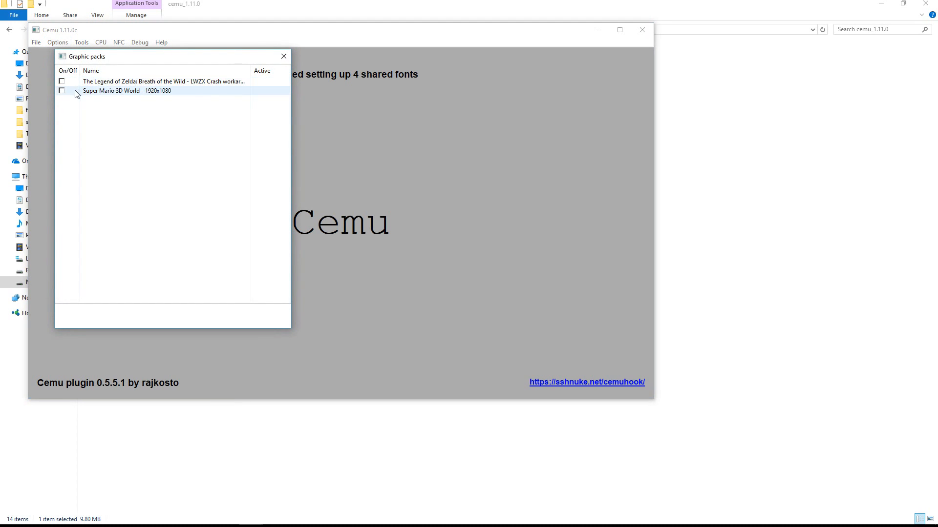
{"action": "left_click", "coordinate": [61, 89]}
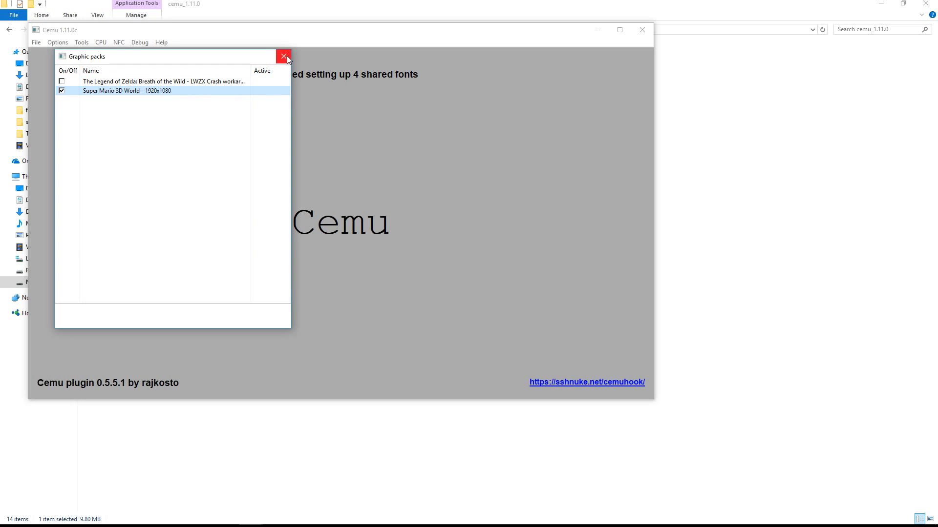
{"action": "left_click", "coordinate": [283, 57]}
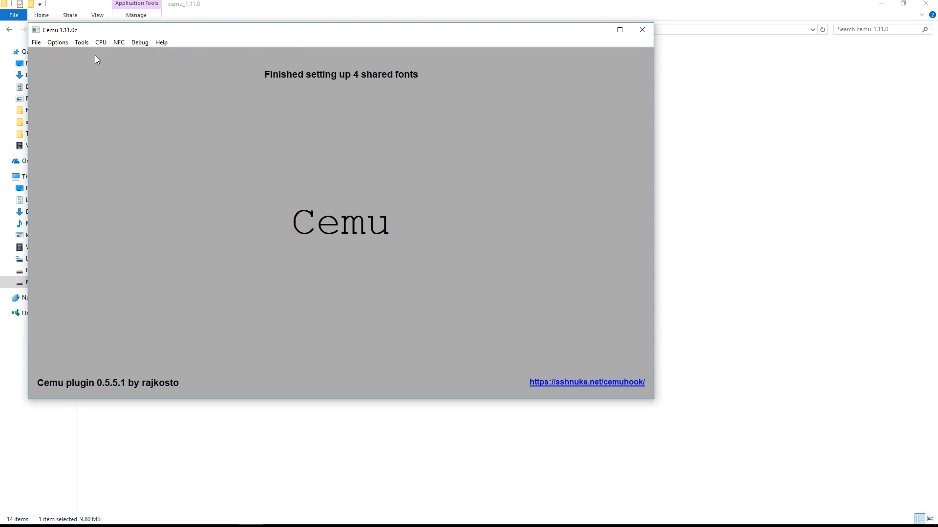
{"action": "left_click", "coordinate": [58, 42]}
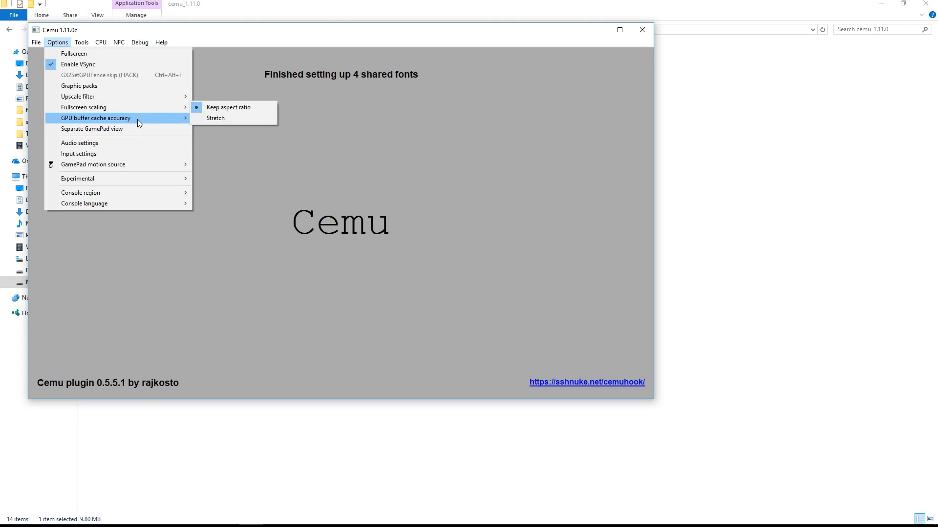
{"action": "mouse_move", "coordinate": [138, 129]}
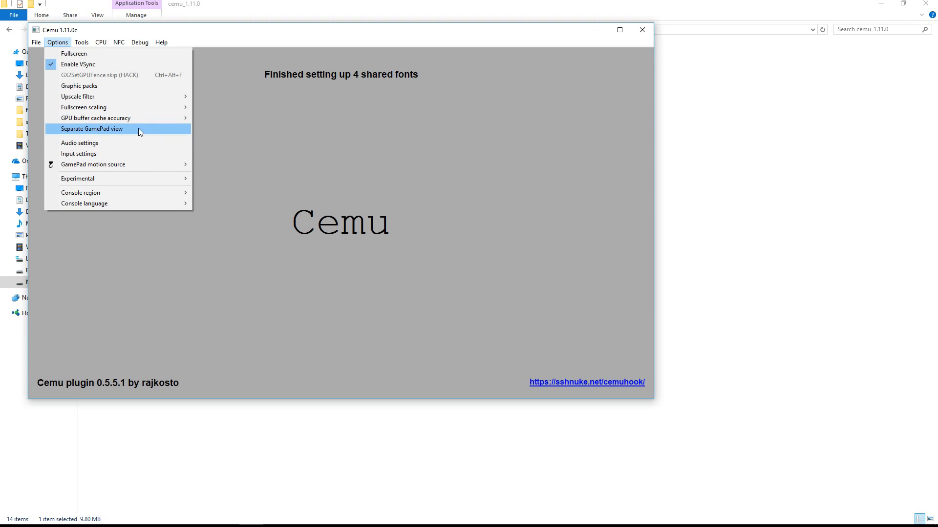
{"action": "mouse_move", "coordinate": [123, 133]}
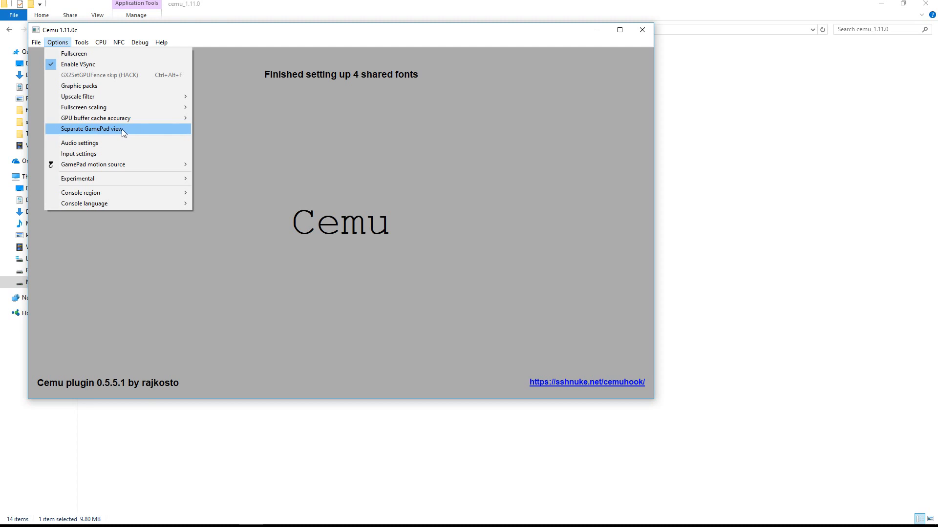
{"action": "mouse_move", "coordinate": [91, 153]}
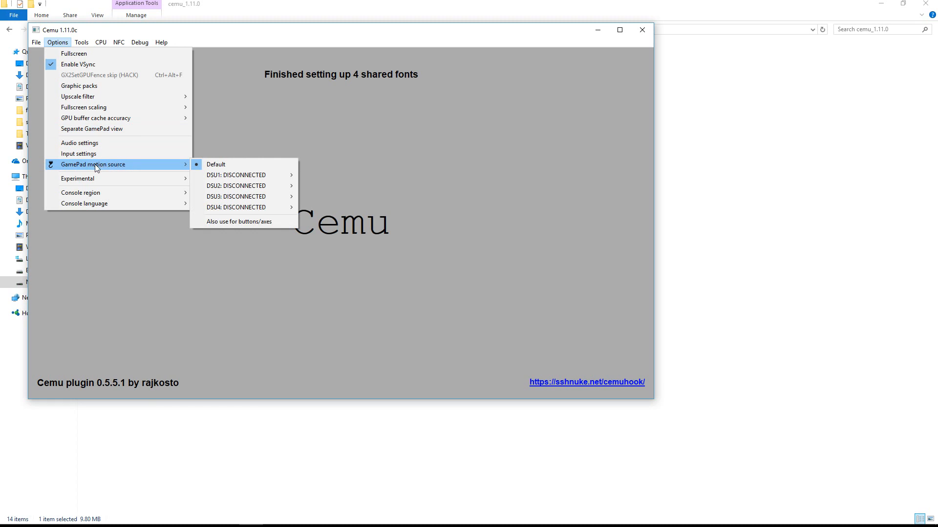
{"action": "mouse_move", "coordinate": [242, 186]}
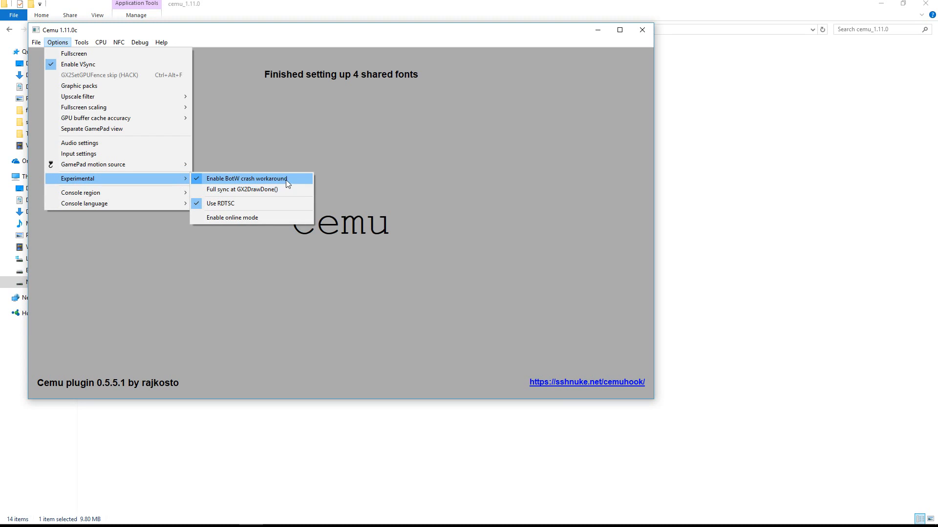
{"action": "mouse_move", "coordinate": [267, 189]}
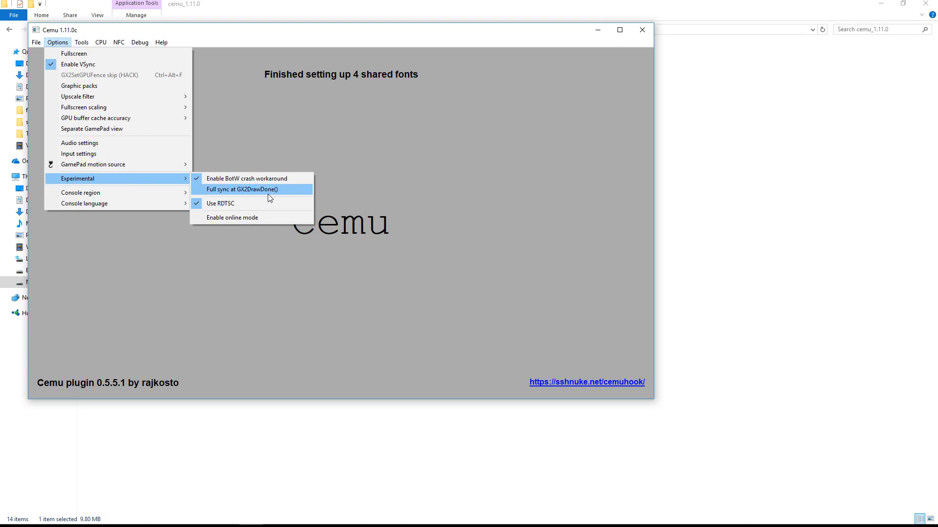
{"action": "mouse_move", "coordinate": [242, 203]}
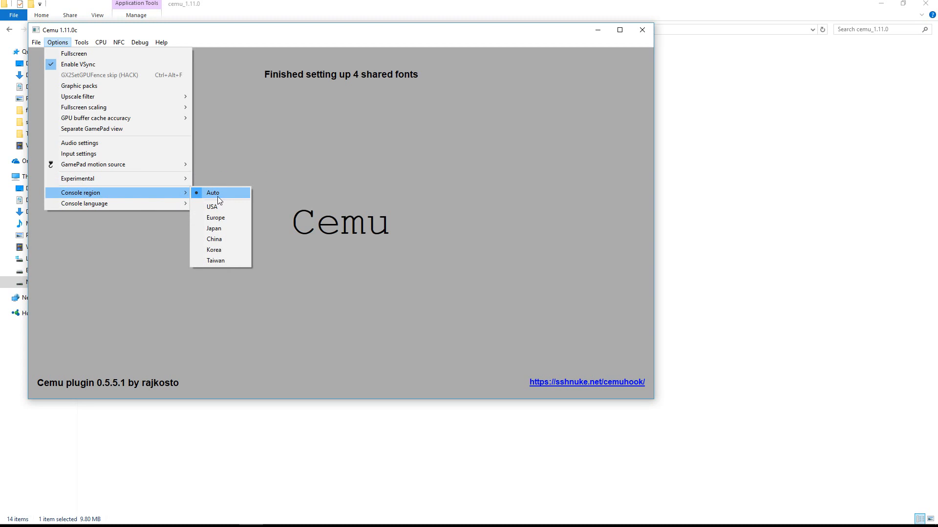
{"action": "mouse_move", "coordinate": [209, 197]}
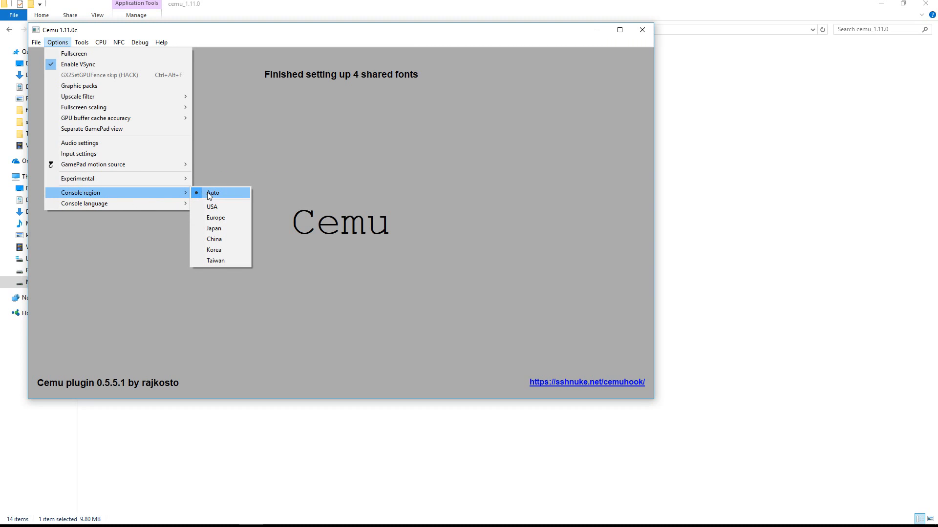
{"action": "mouse_move", "coordinate": [84, 203]}
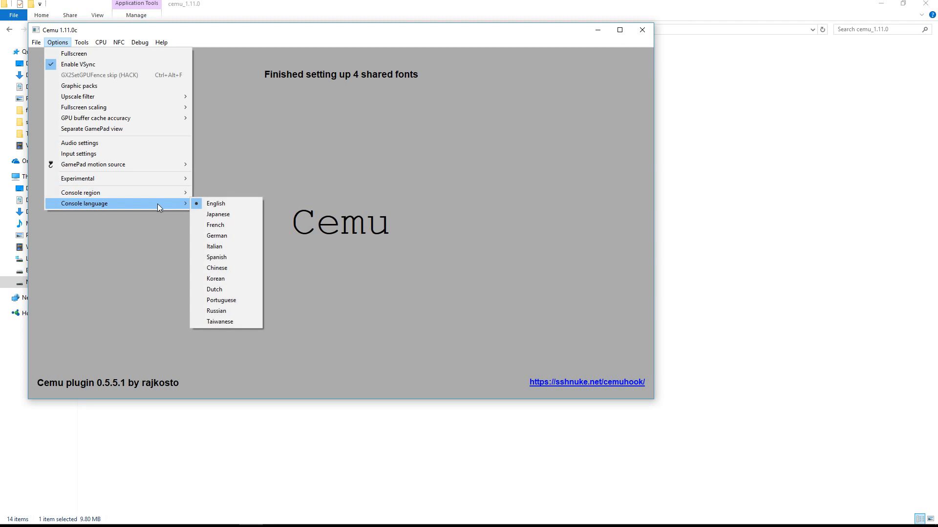
{"action": "mouse_move", "coordinate": [227, 203]}
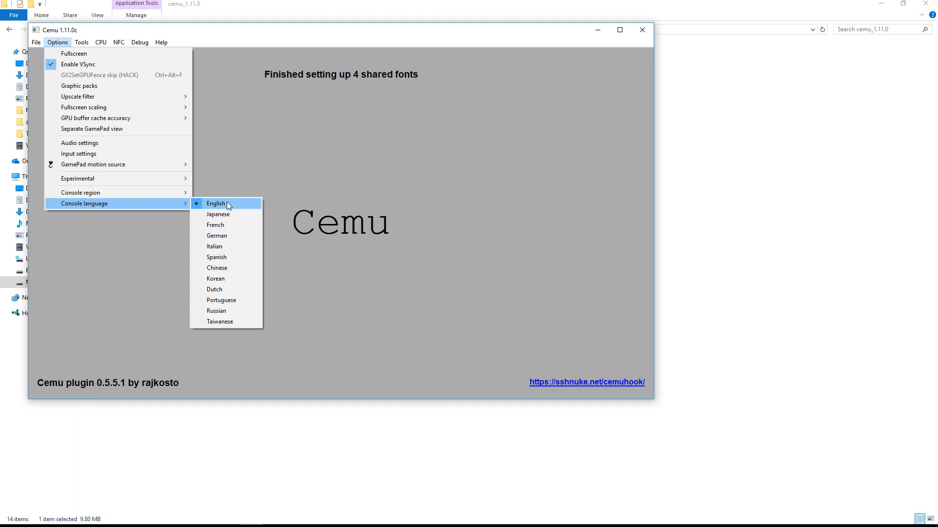
{"action": "mouse_move", "coordinate": [233, 235]}
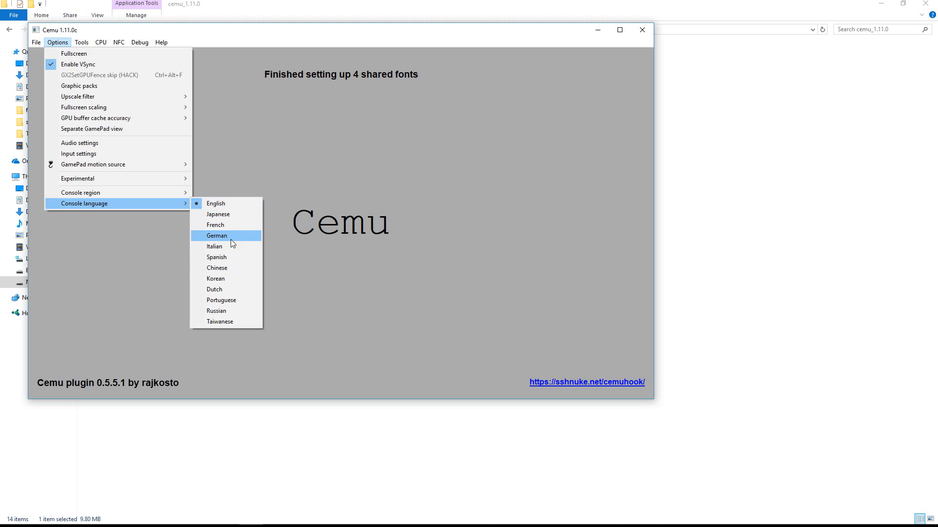
{"action": "mouse_move", "coordinate": [177, 172]}
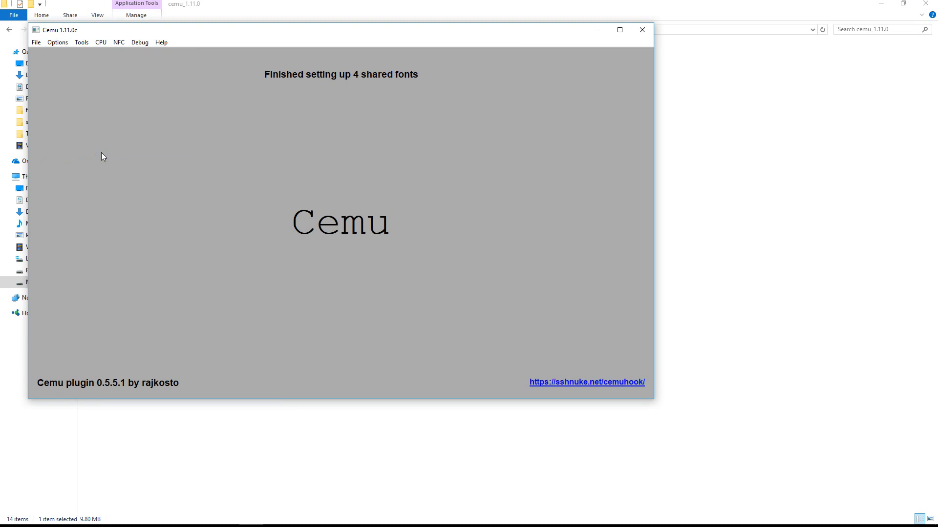
{"action": "mouse_move", "coordinate": [199, 100]}
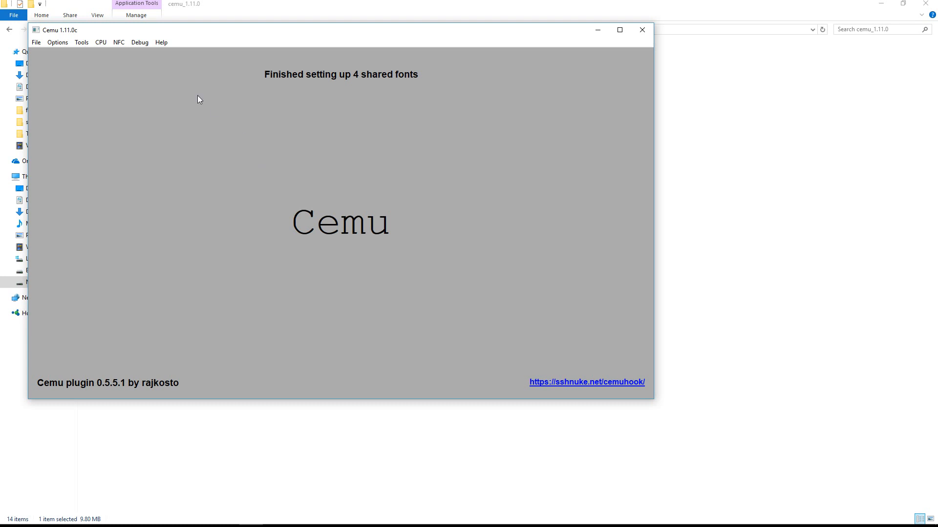
- Create an input profile named x360 with controller 1 emulating a Wii U Pro Controller
{"action": "left_click", "coordinate": [57, 42]}
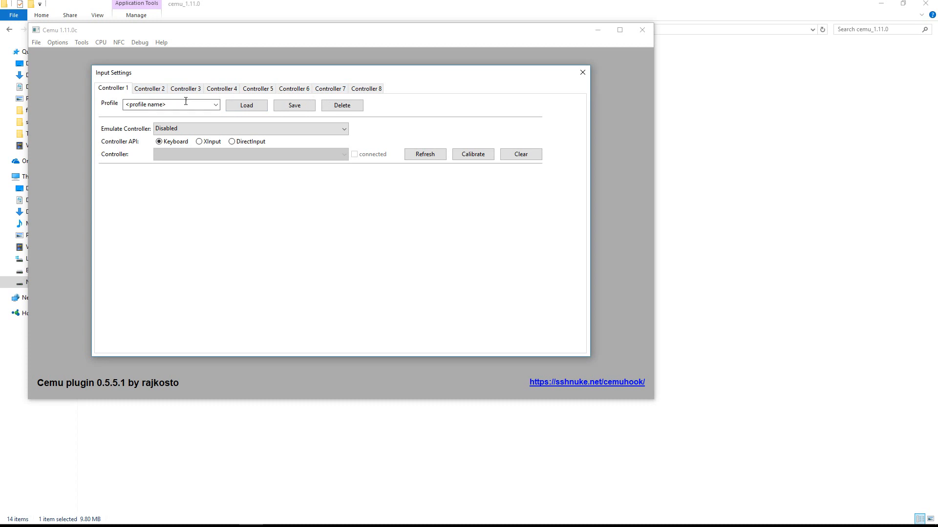
{"action": "left_click", "coordinate": [214, 104]}
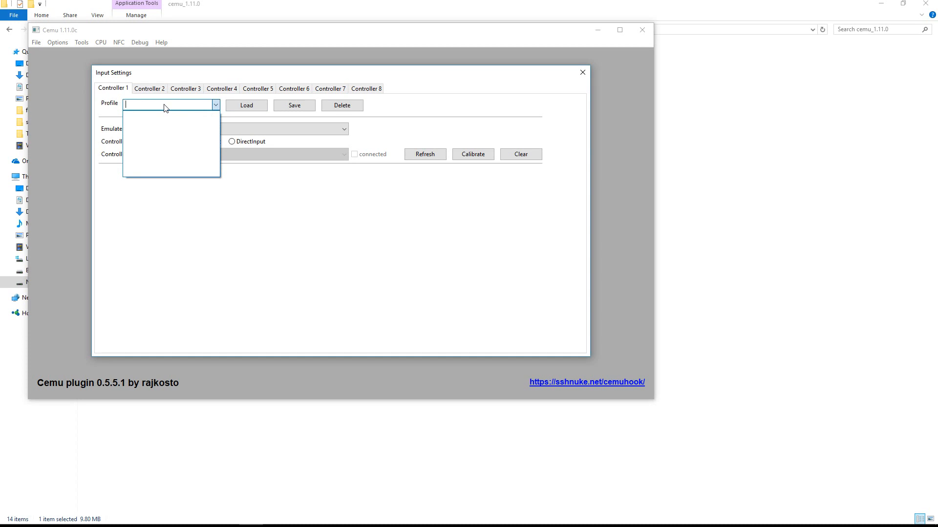
{"action": "type", "text": "x360"}
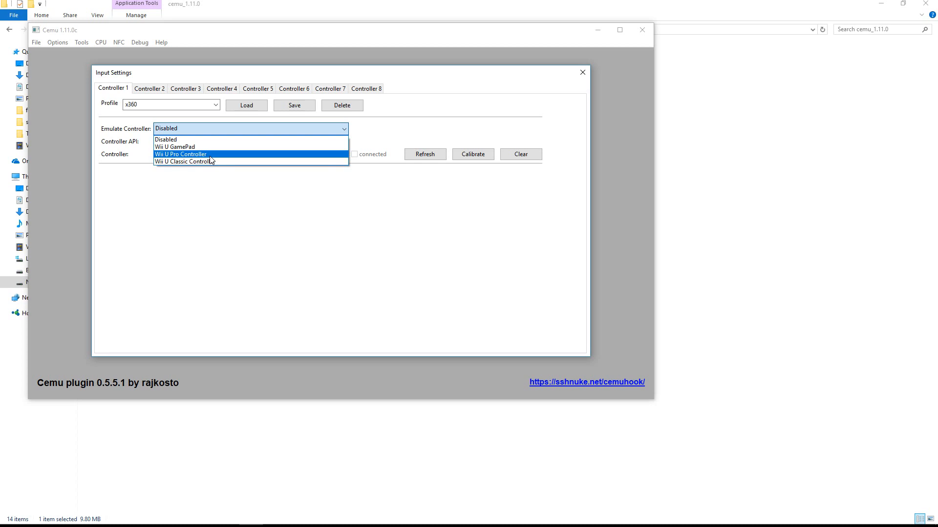
{"action": "left_click", "coordinate": [180, 155]}
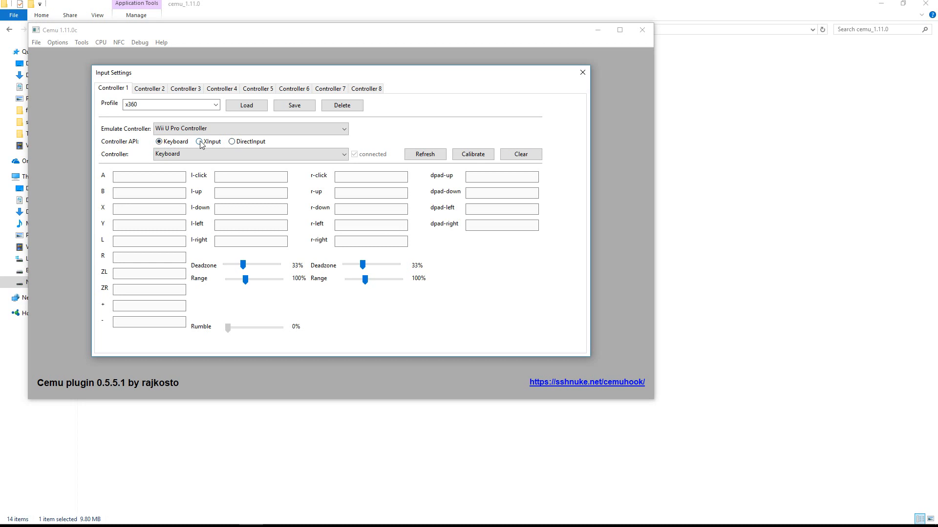
- Use XInput as the source and map the B, next, and L buttons from the gamepad
{"action": "left_click", "coordinate": [199, 141]}
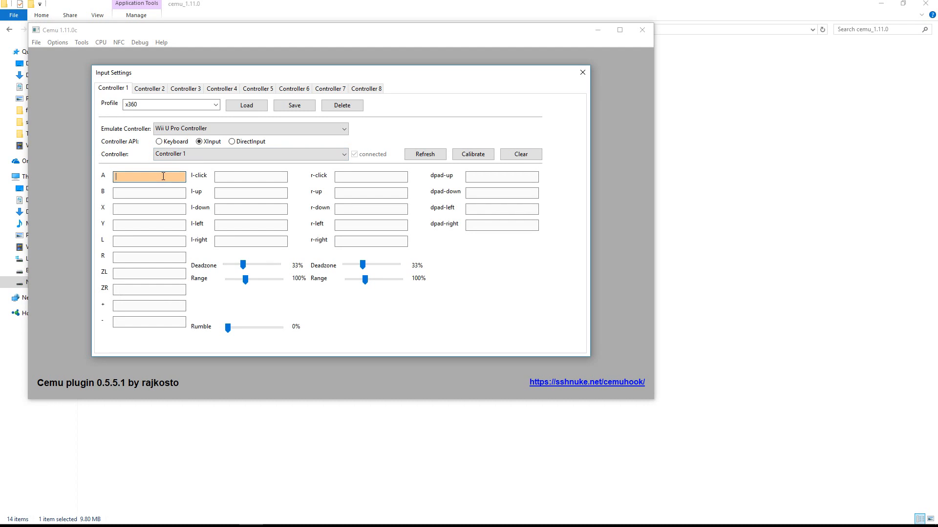
{"action": "left_click", "coordinate": [148, 193]}
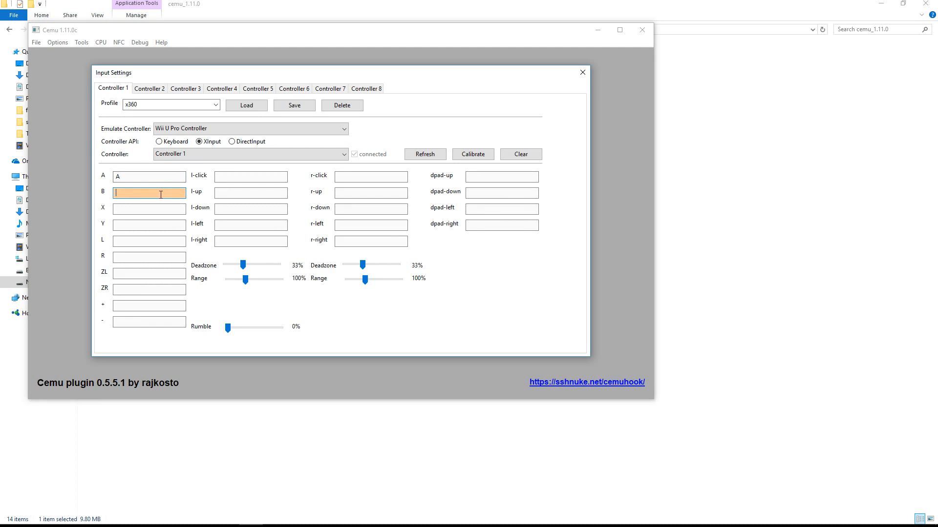
{"action": "left_click", "coordinate": [148, 241]}
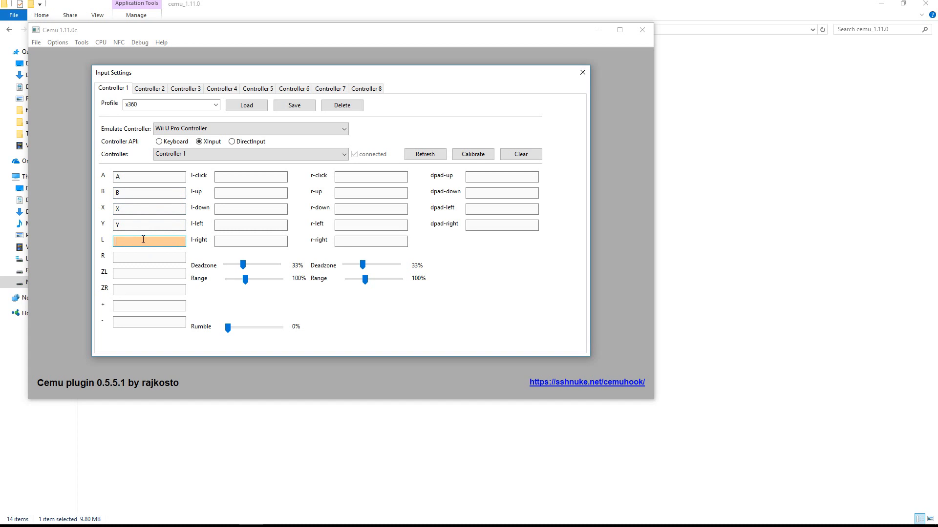
{"action": "left_click", "coordinate": [251, 174]}
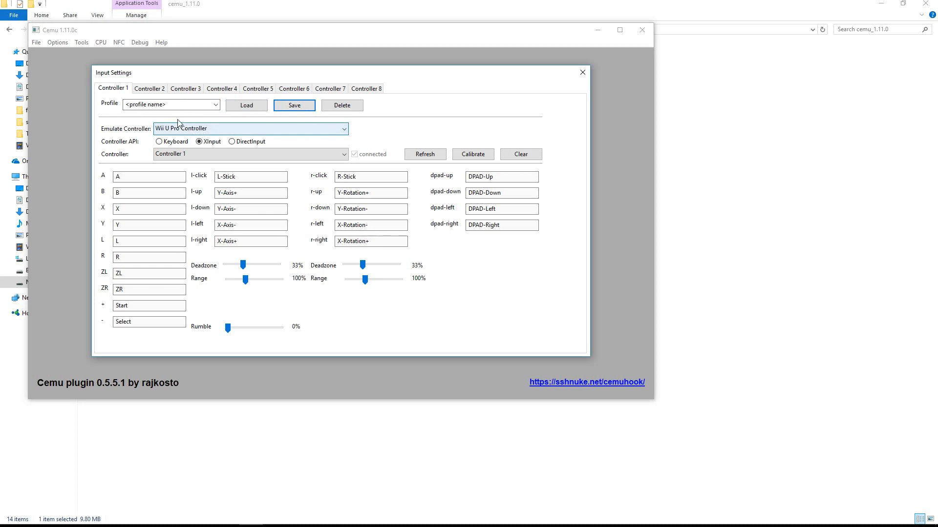
- Select the saved x360 profile from the profile list
{"action": "left_click", "coordinate": [215, 105]}
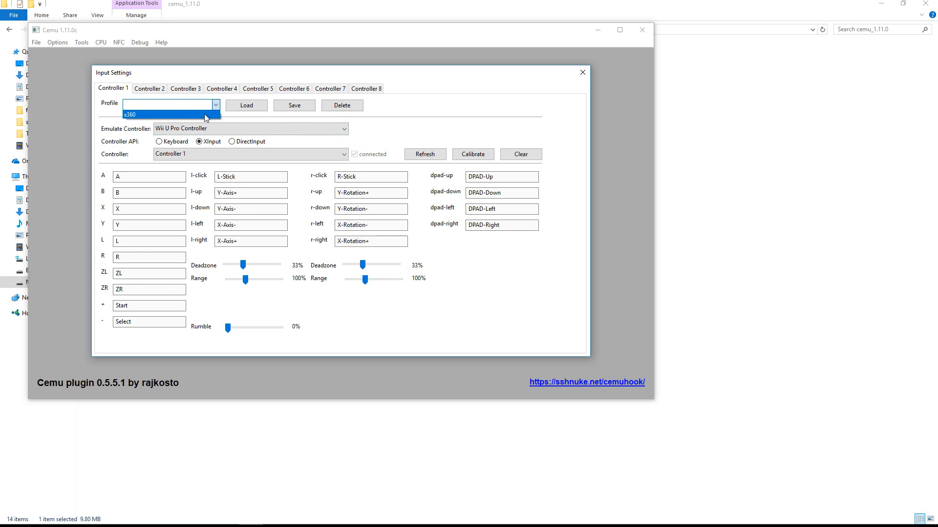
{"action": "left_click", "coordinate": [130, 114]}
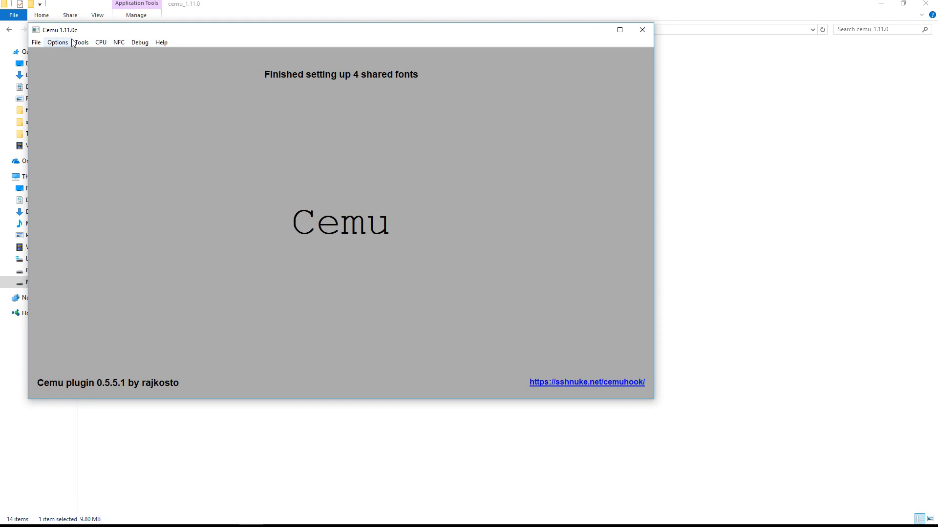
- Bring up the 'Open file to launch' dialog from File > Load
{"action": "left_click", "coordinate": [37, 42]}
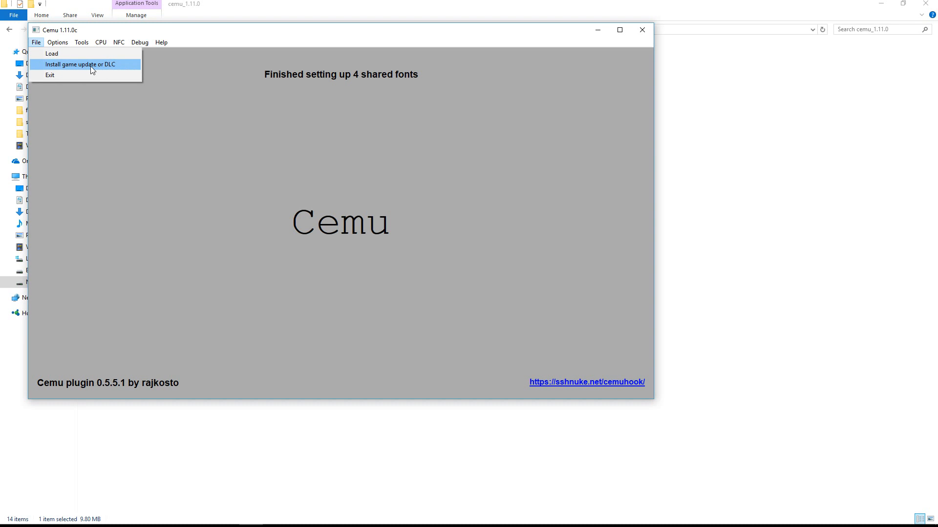
{"action": "mouse_move", "coordinate": [52, 53]}
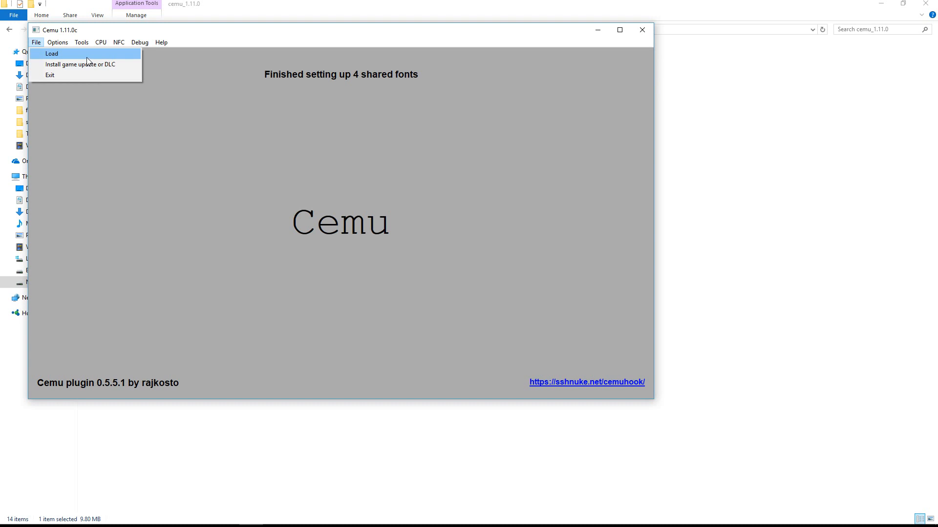
{"action": "left_click", "coordinate": [52, 52]}
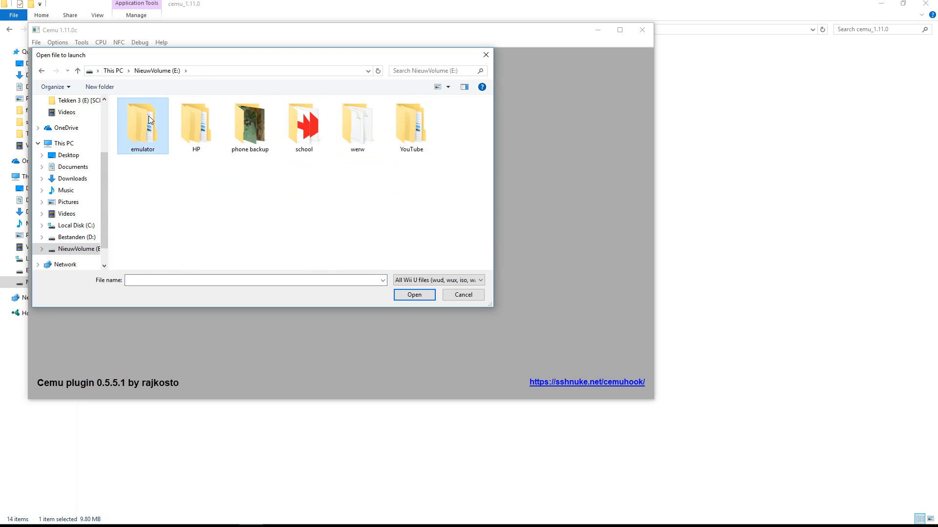
- Browse emulator > wii u > rom > Super Mario 3D World > code and launch RedCarpet.rpx
{"action": "double_click", "coordinate": [143, 119]}
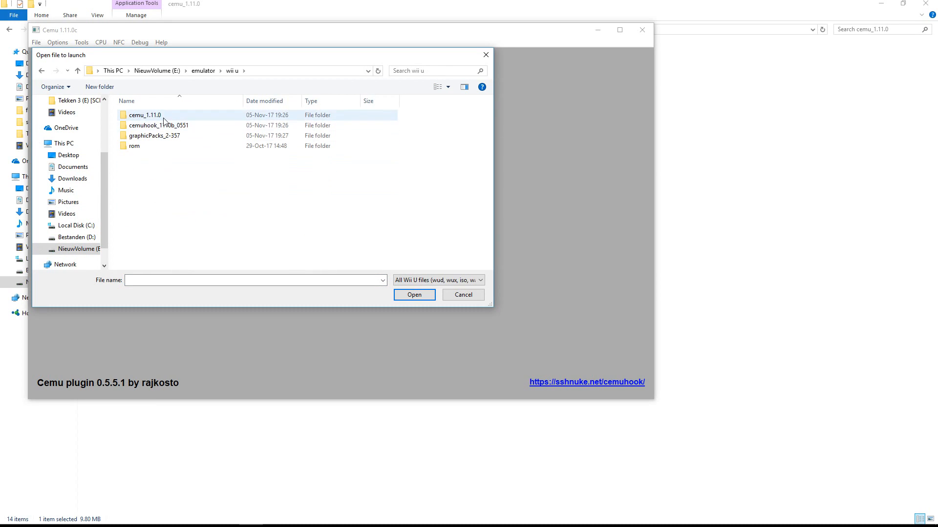
{"action": "double_click", "coordinate": [145, 116]}
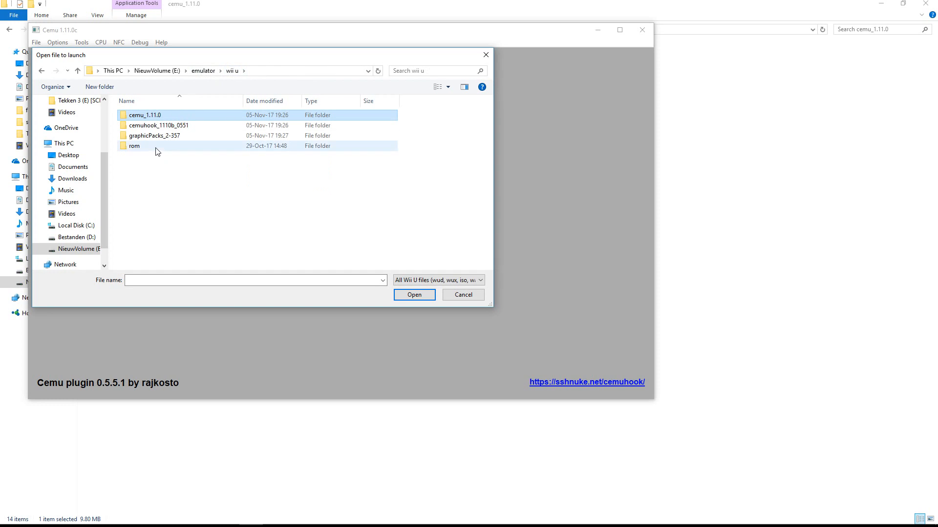
{"action": "left_click", "coordinate": [135, 146]}
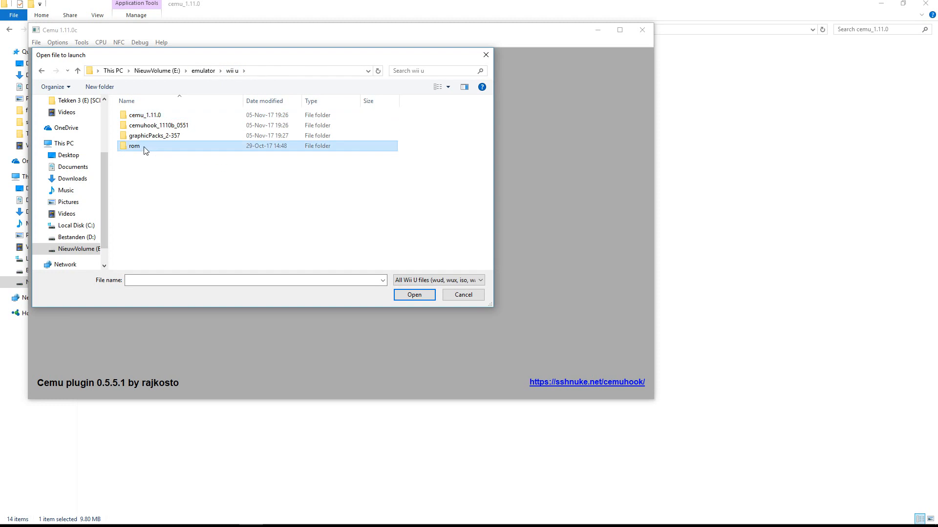
{"action": "double_click", "coordinate": [134, 146]}
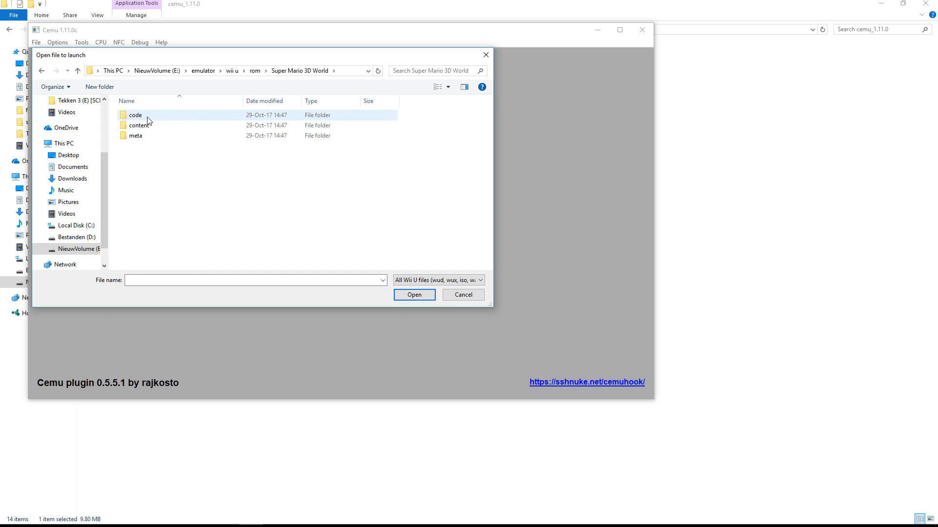
{"action": "mouse_move", "coordinate": [139, 117]}
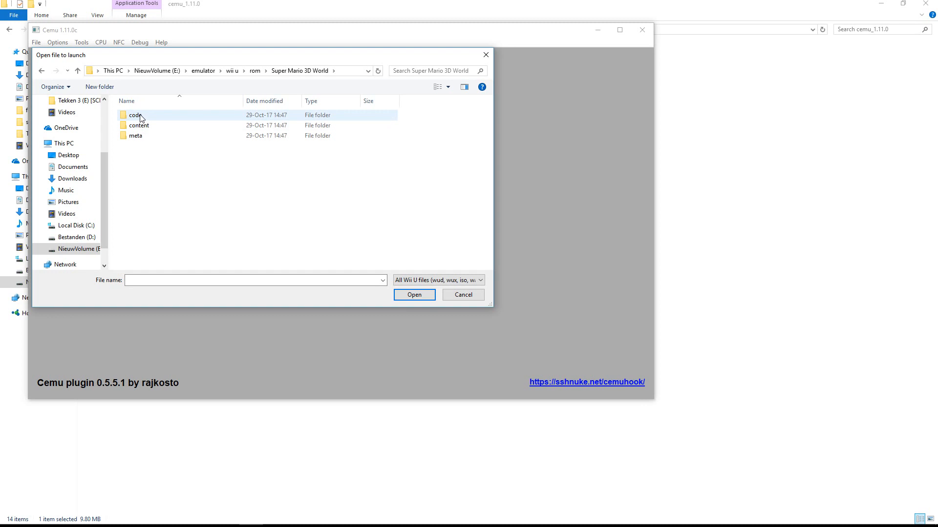
{"action": "double_click", "coordinate": [135, 116]}
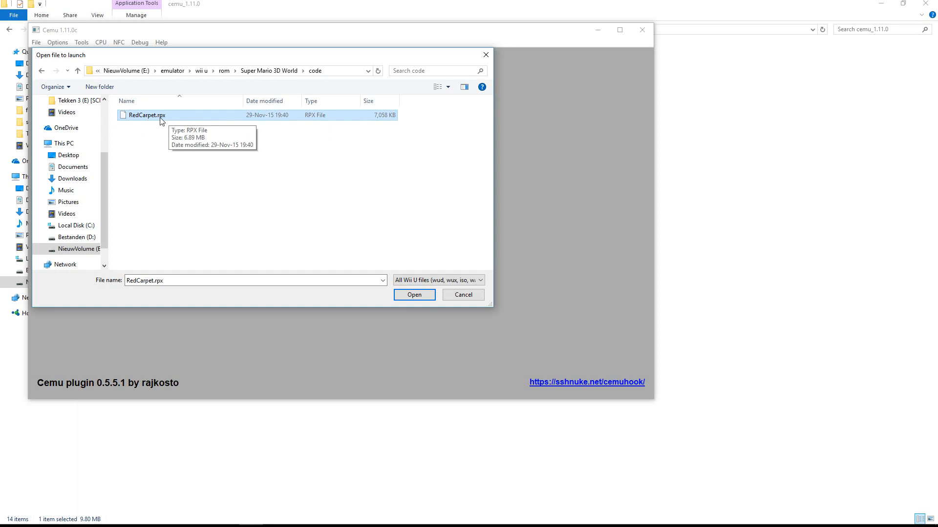
{"action": "left_click", "coordinate": [413, 295]}
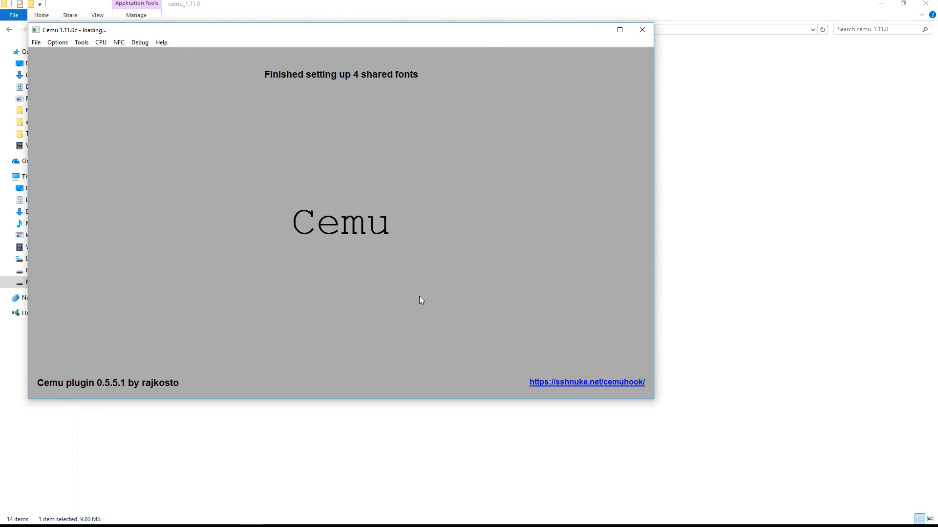